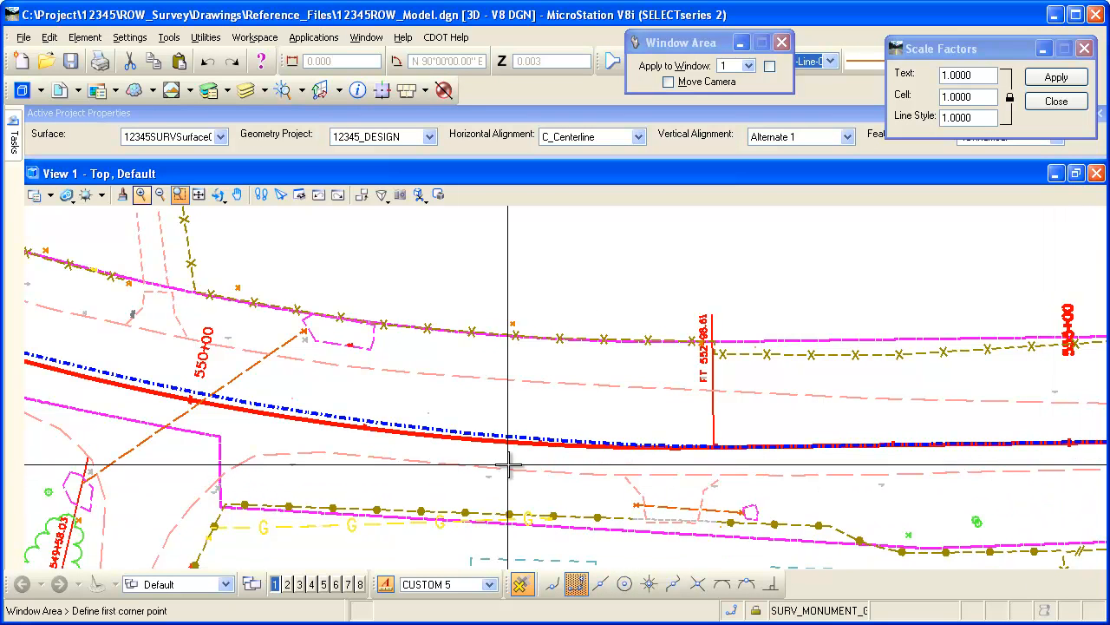
mouse_move(517, 465)
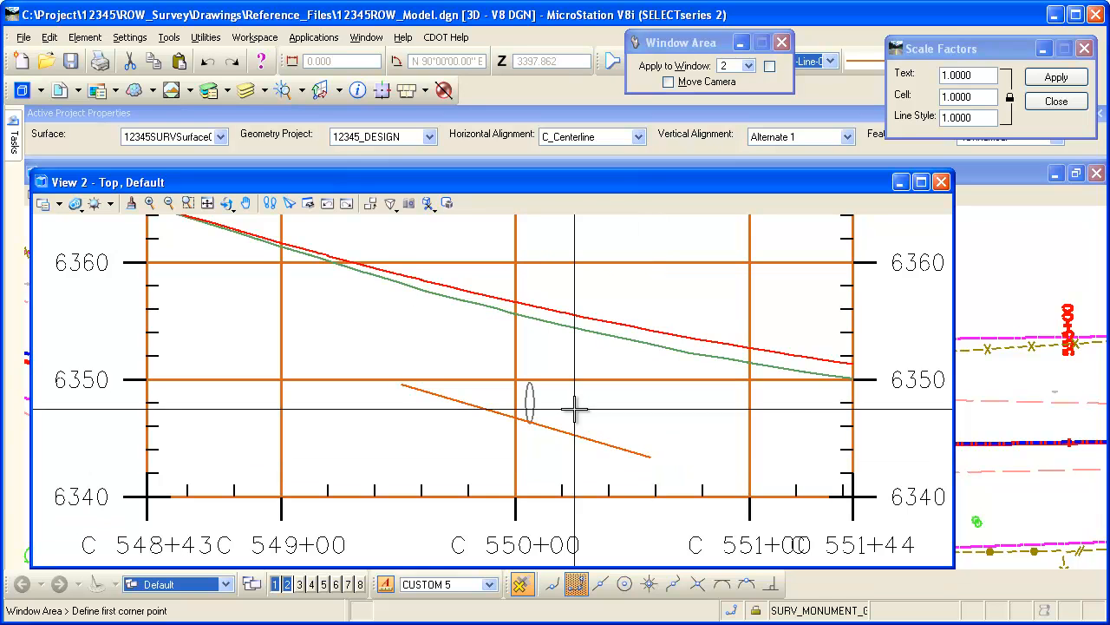
mouse_move(846, 204)
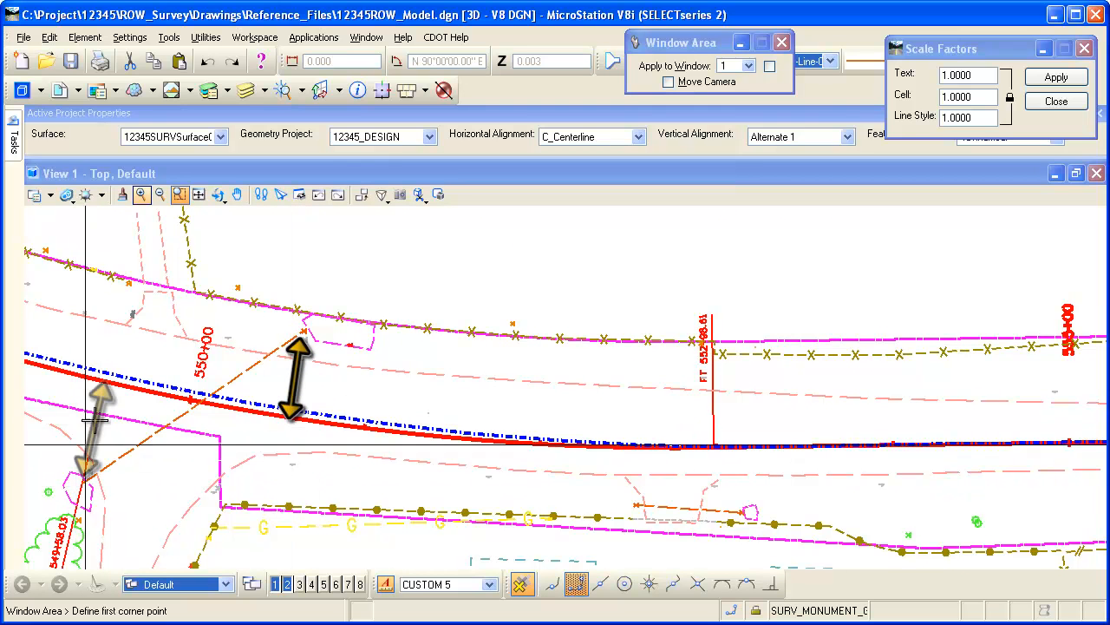
mouse_move(269, 425)
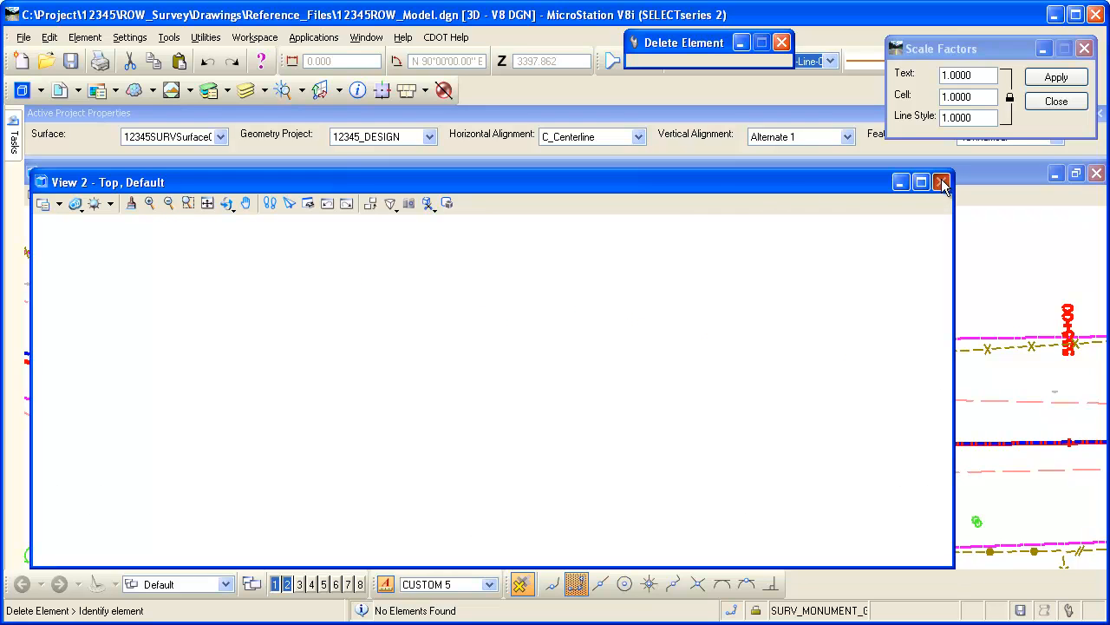
mouse_move(281, 603)
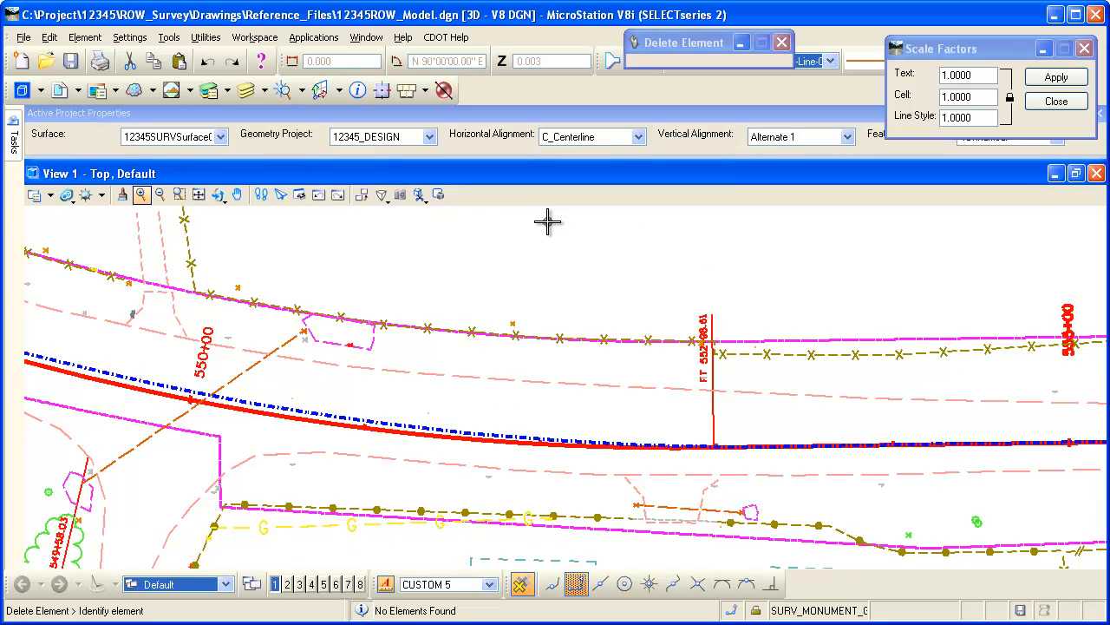
mouse_move(49, 135)
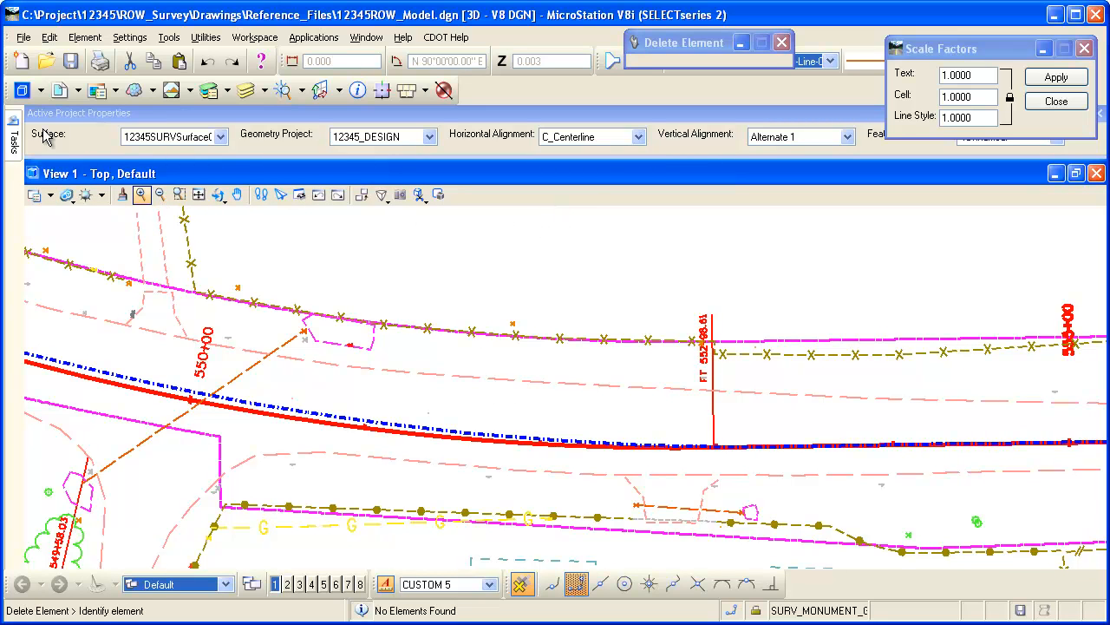
Show the InRoads Surface Feature Properties for the T_Cul RCP 42" culvert feature
left_click(12, 130)
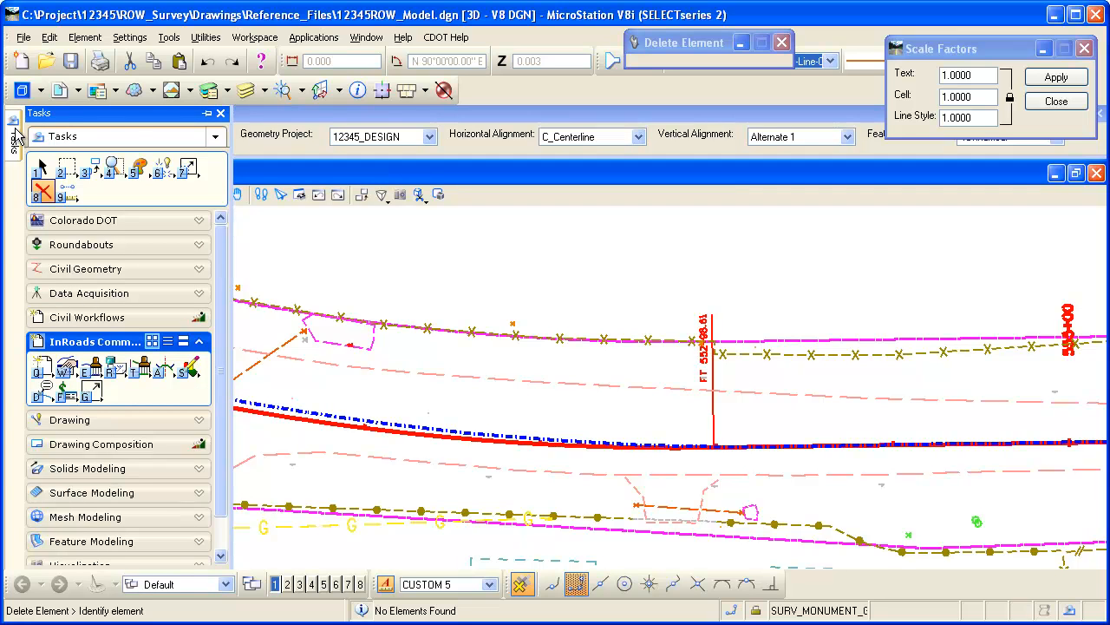
left_click(206, 117)
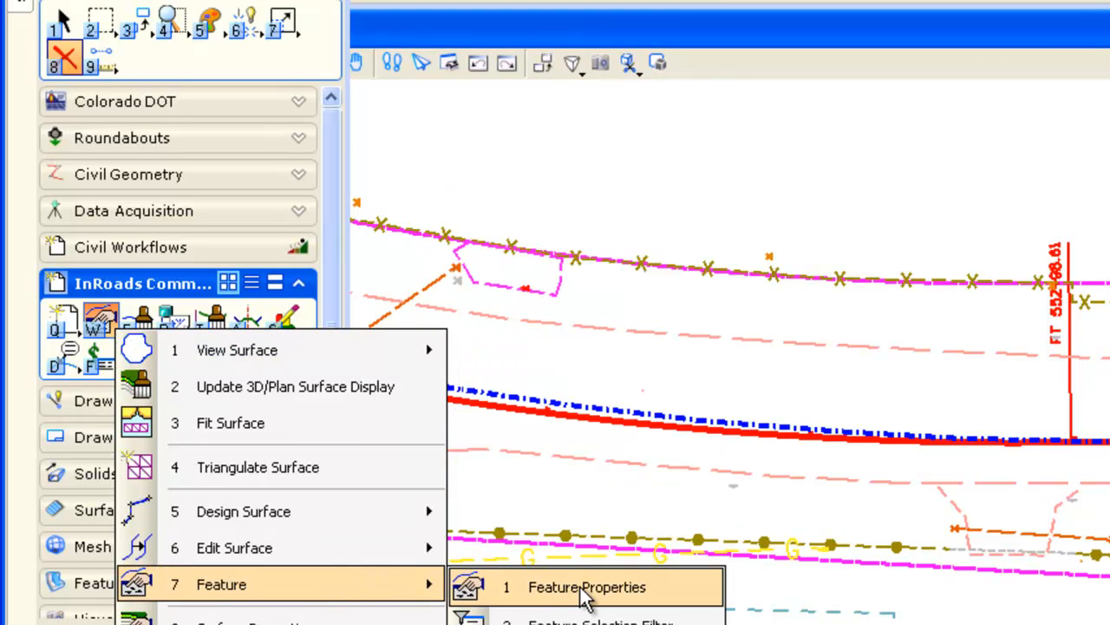
left_click(586, 587)
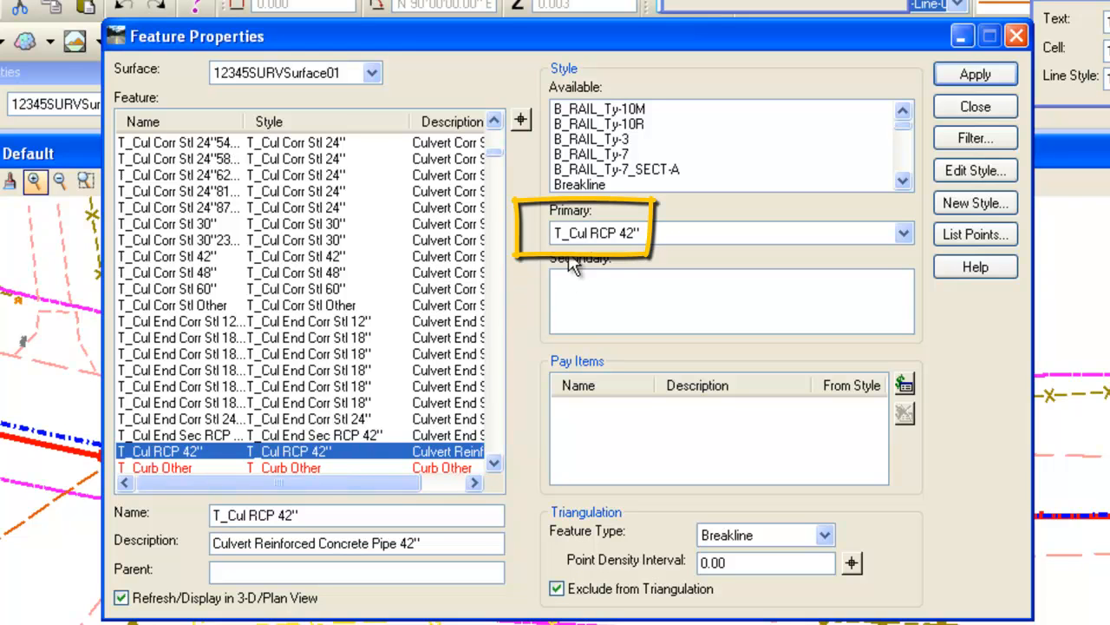
mouse_move(576, 243)
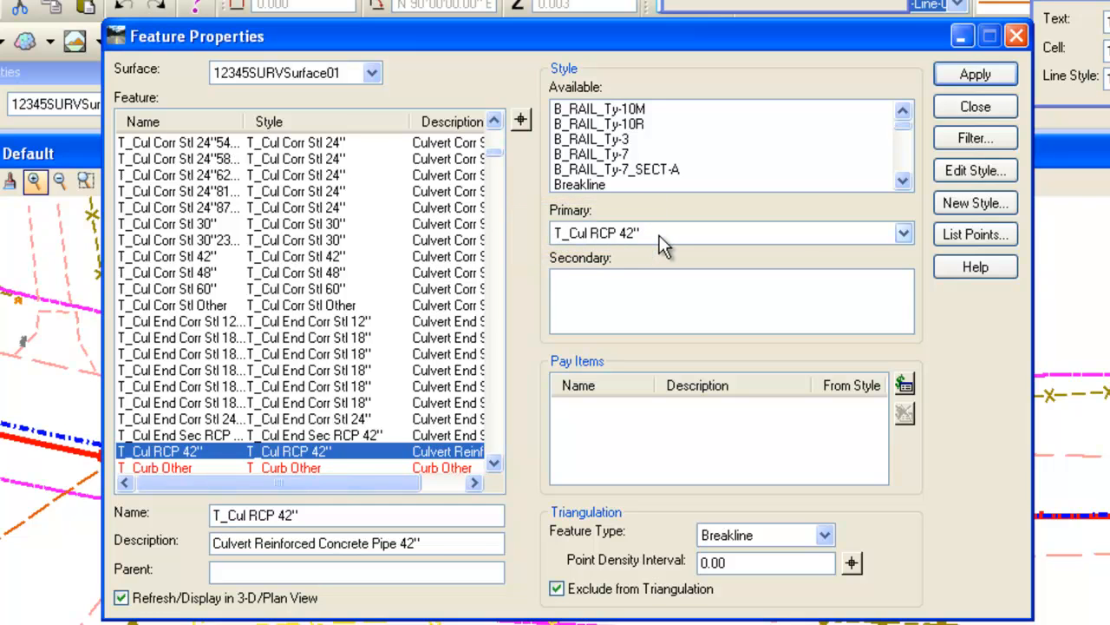
mouse_move(651, 9)
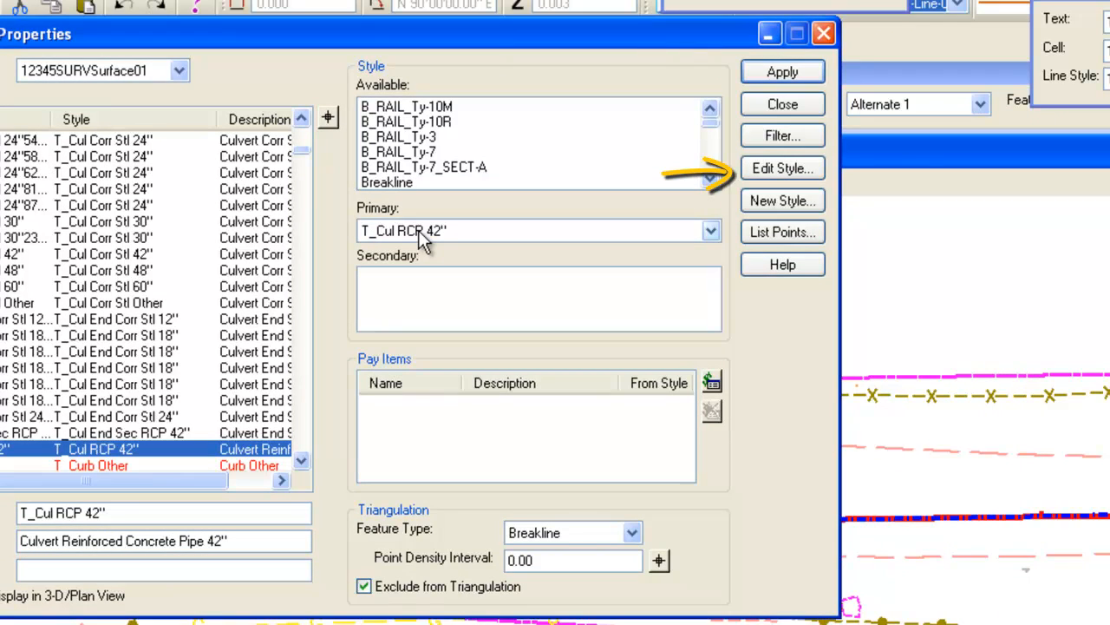
mouse_move(709, 231)
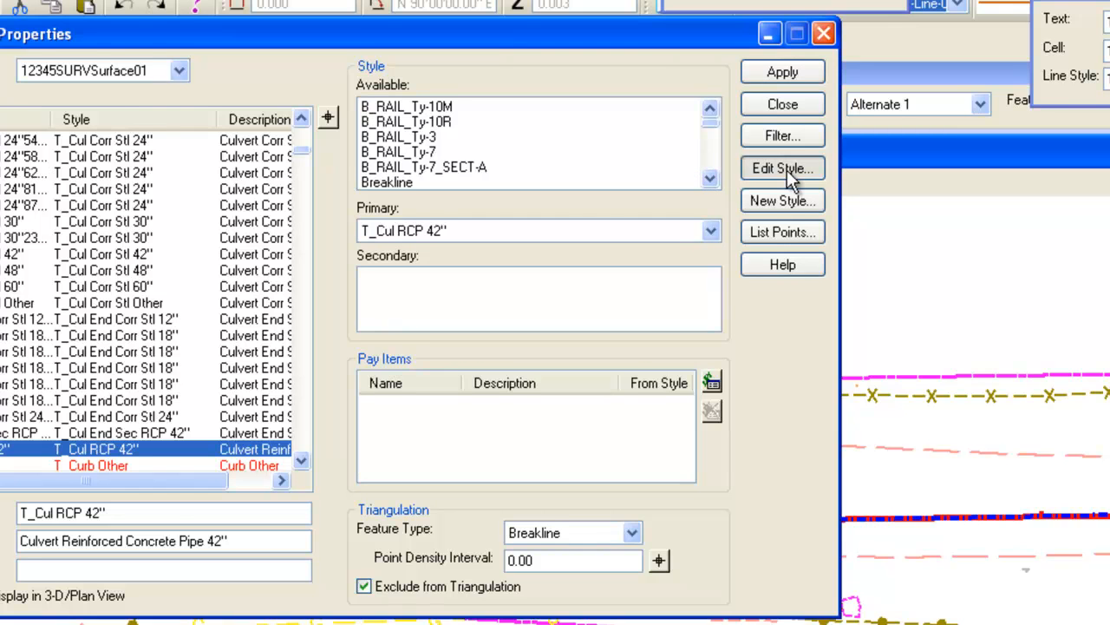
Edit the culvert style to show profile Crossing Points and bring up its Symbology settings
left_click(781, 168)
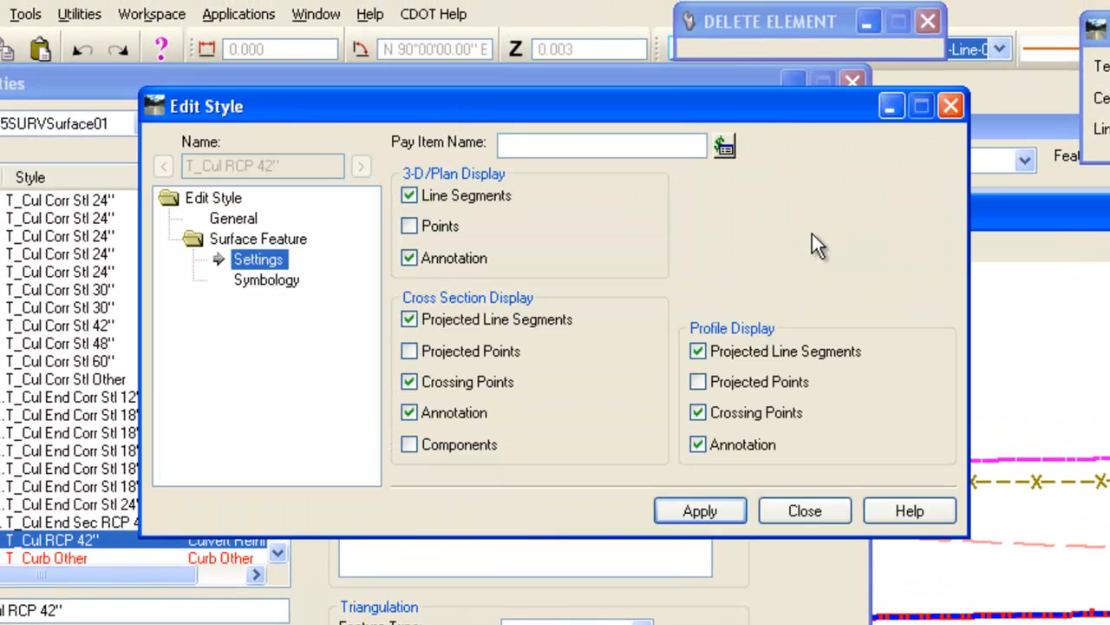
mouse_move(538, 212)
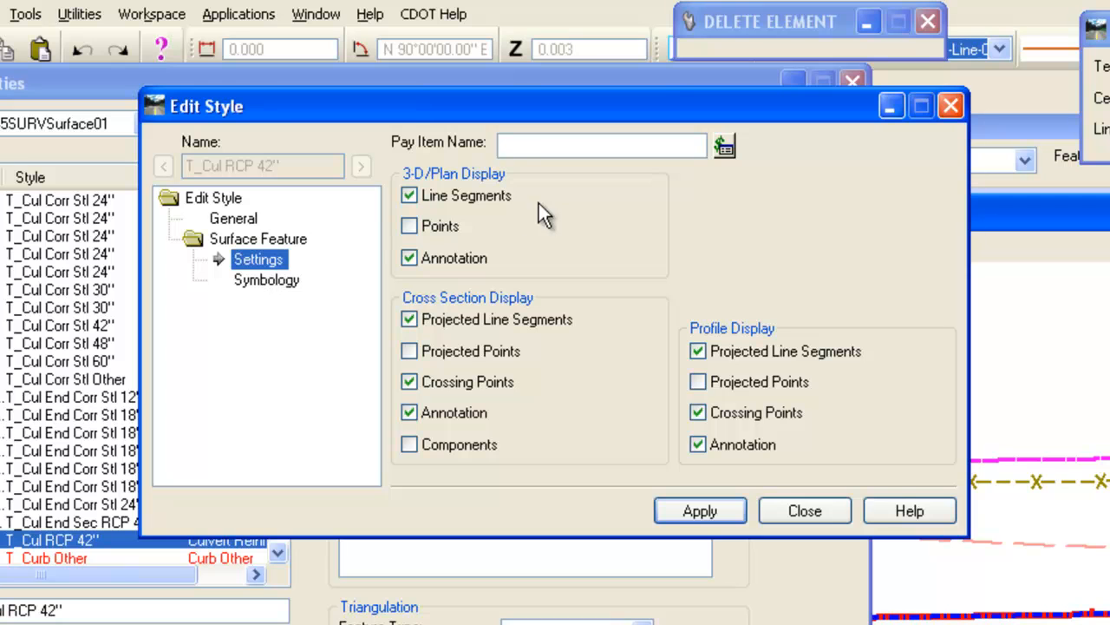
mouse_move(298, 190)
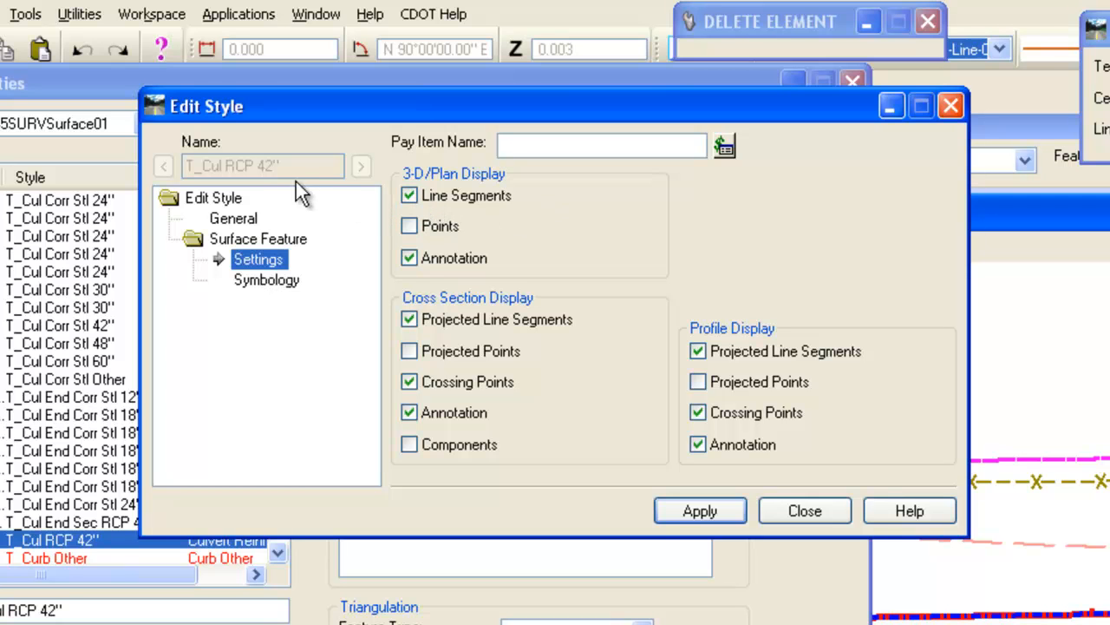
mouse_move(252, 205)
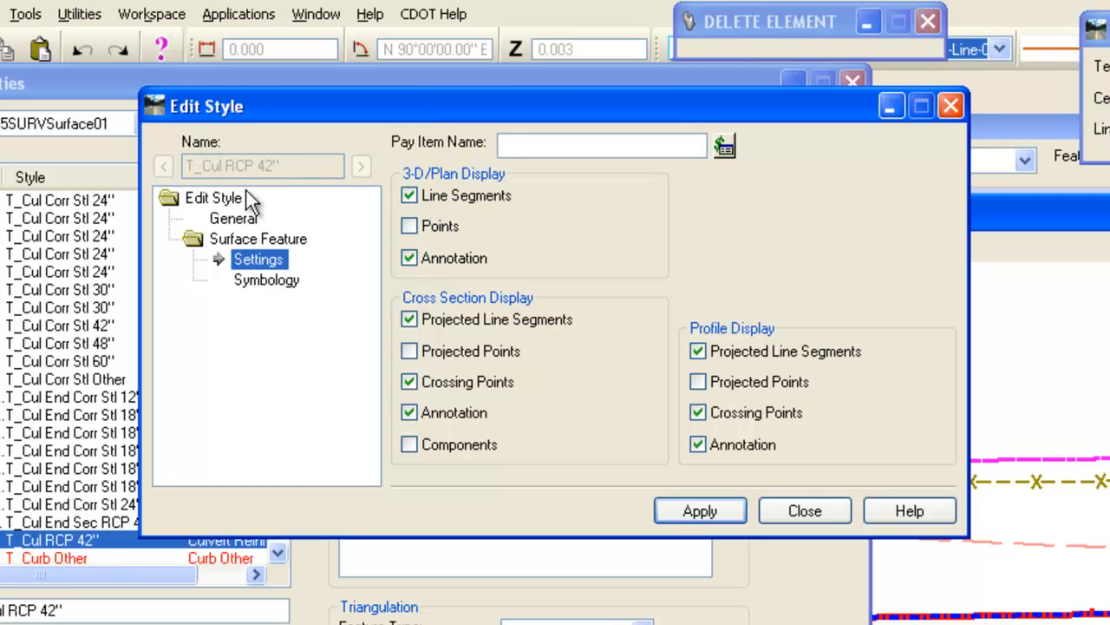
left_click(409, 319)
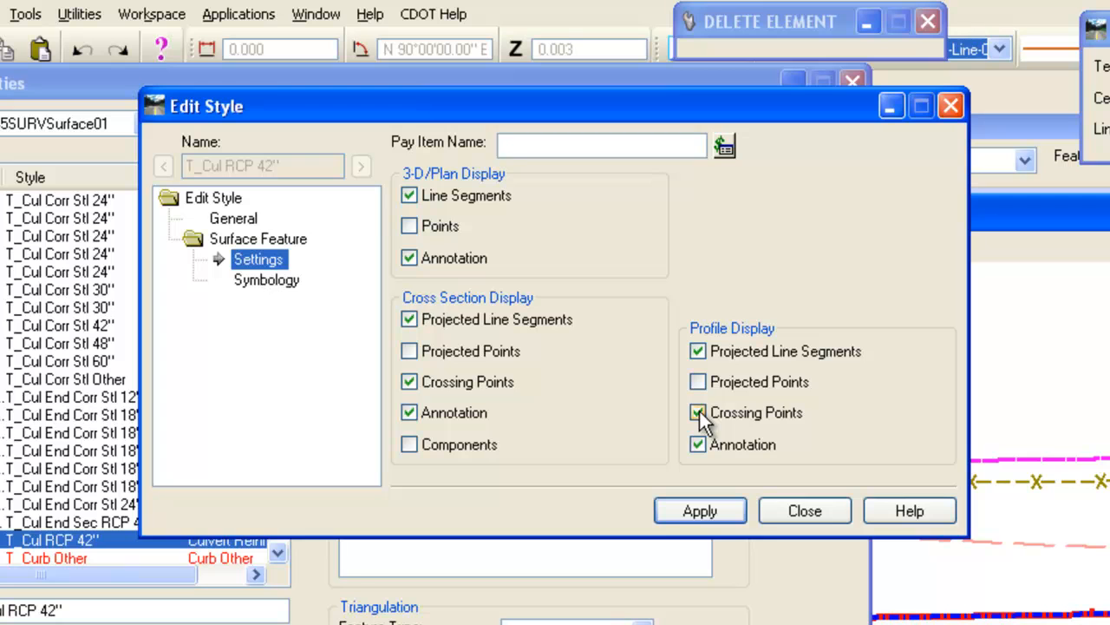
left_click(268, 280)
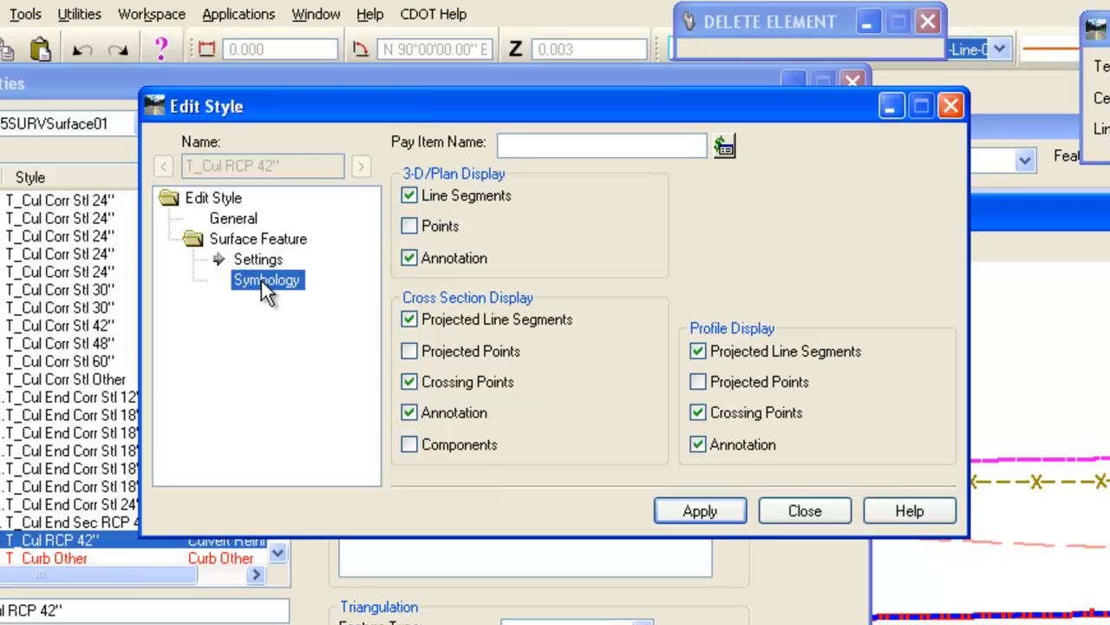
left_click(267, 279)
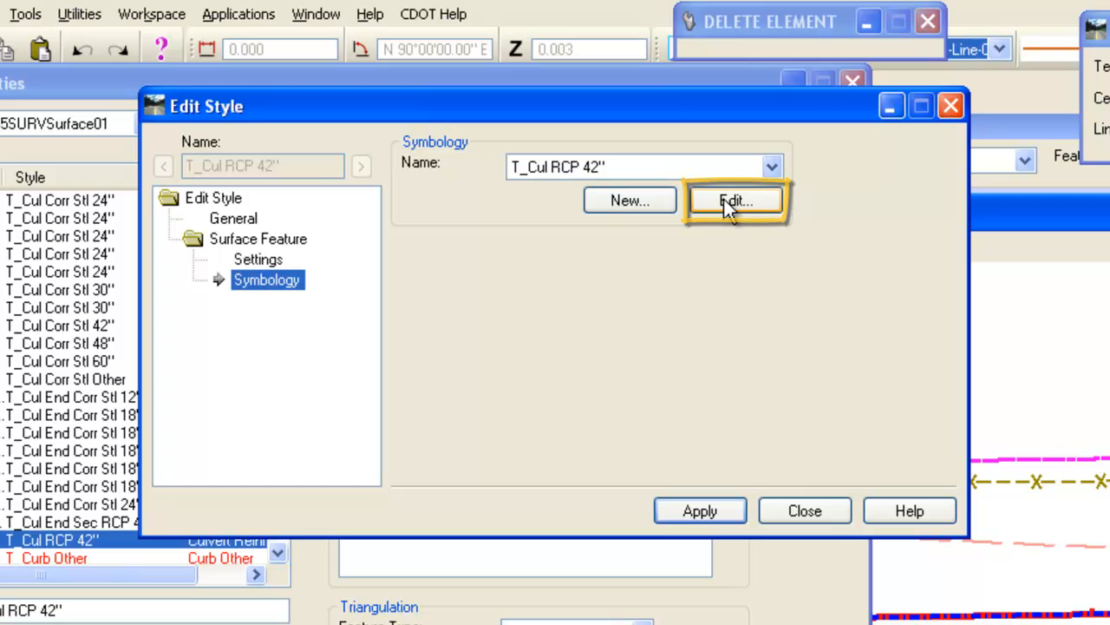
Review the T_Cul RCP 42" profile line and point symbology (cell DES_XSEC_UGPIPE_1, scale 42) and close it unchanged
left_click(736, 202)
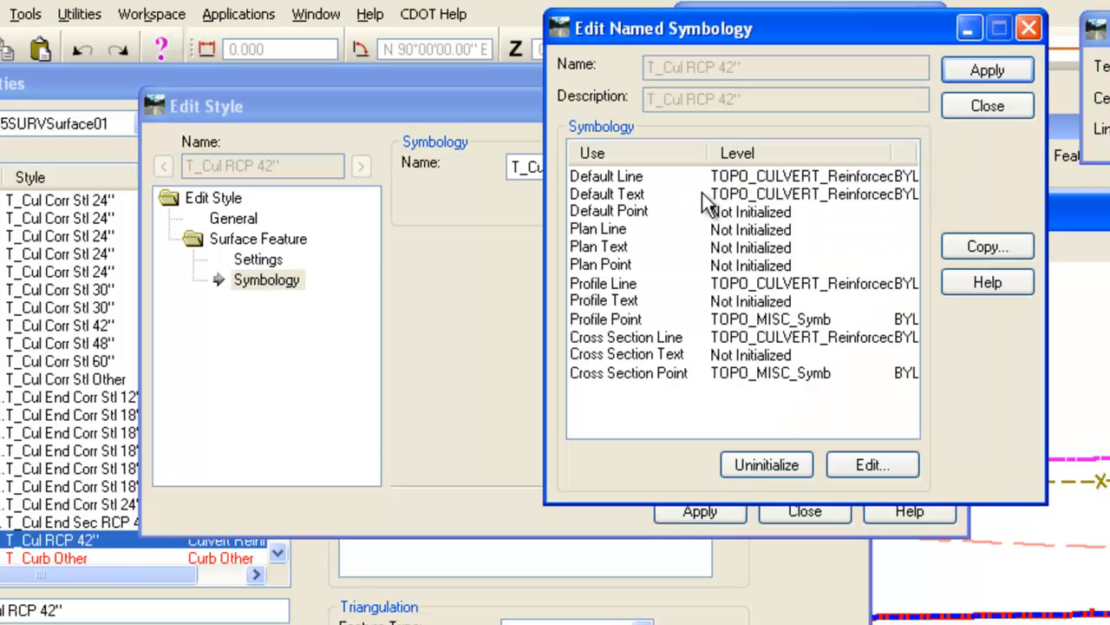
mouse_move(729, 222)
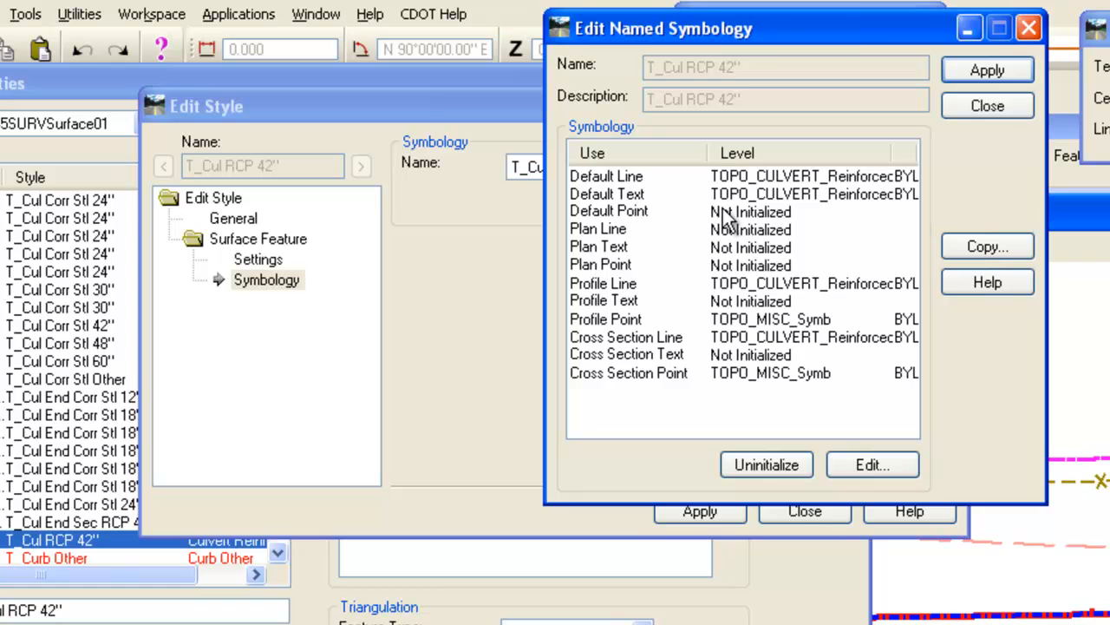
mouse_move(685, 194)
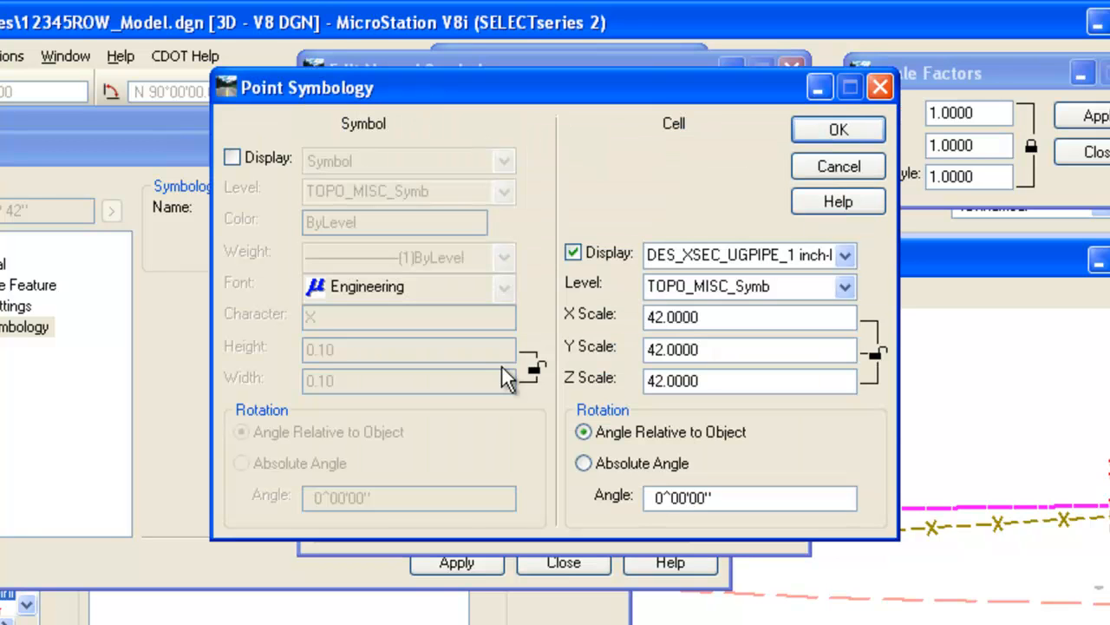
mouse_move(649, 275)
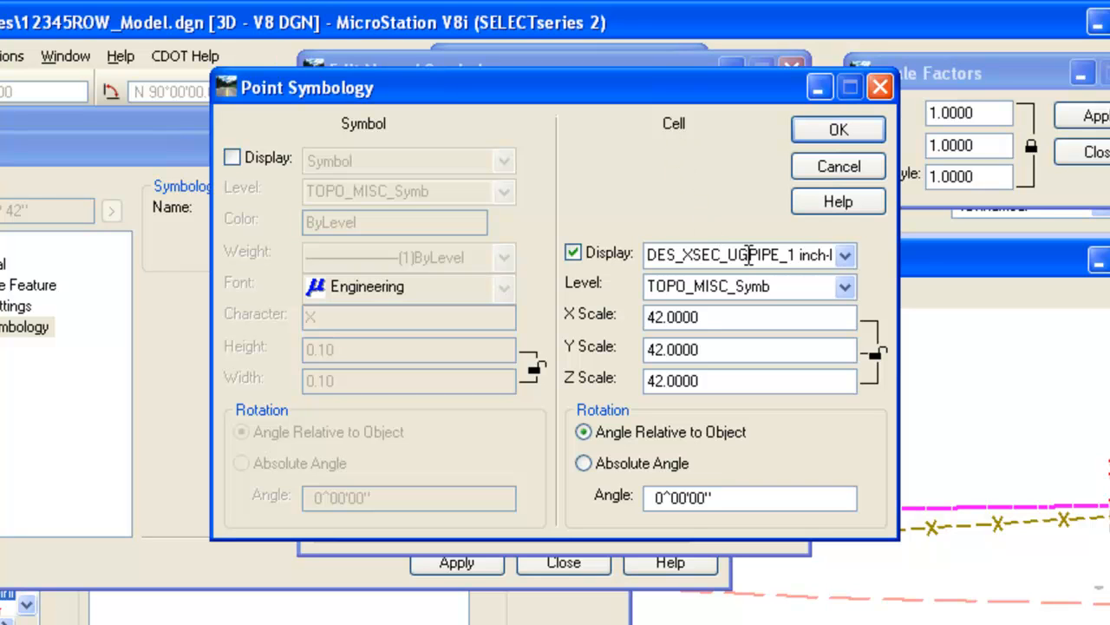
mouse_move(743, 286)
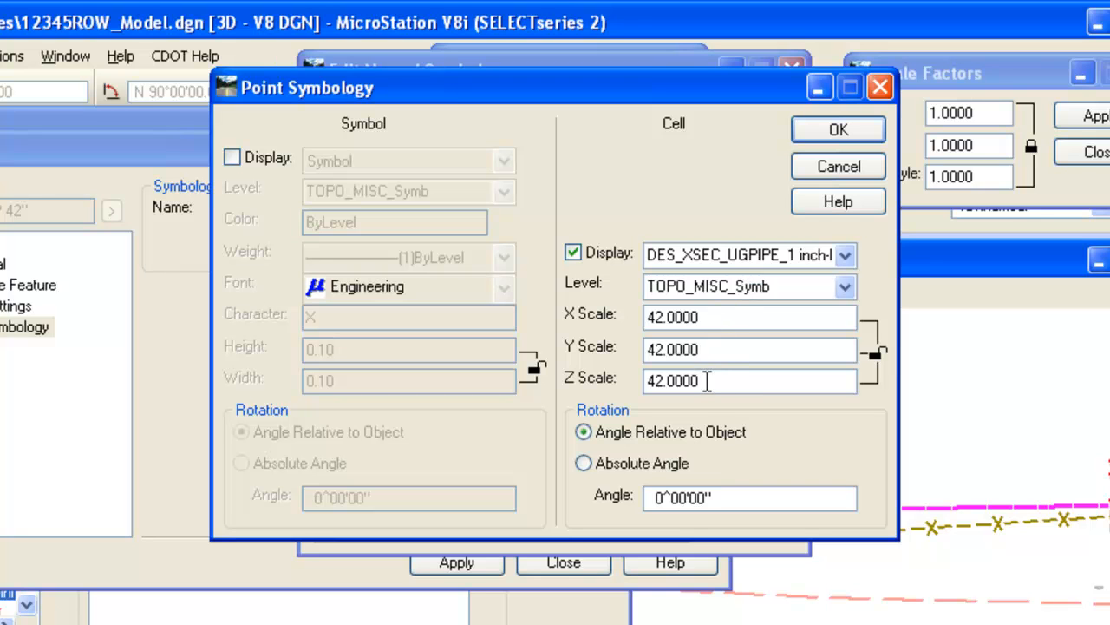
mouse_move(719, 345)
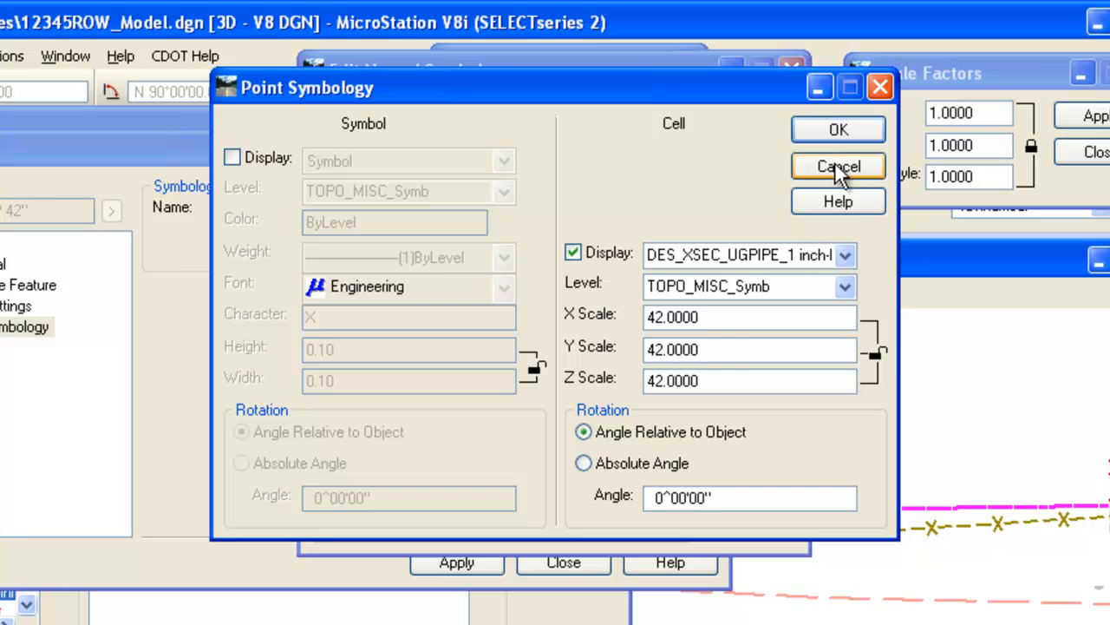
left_click(836, 167)
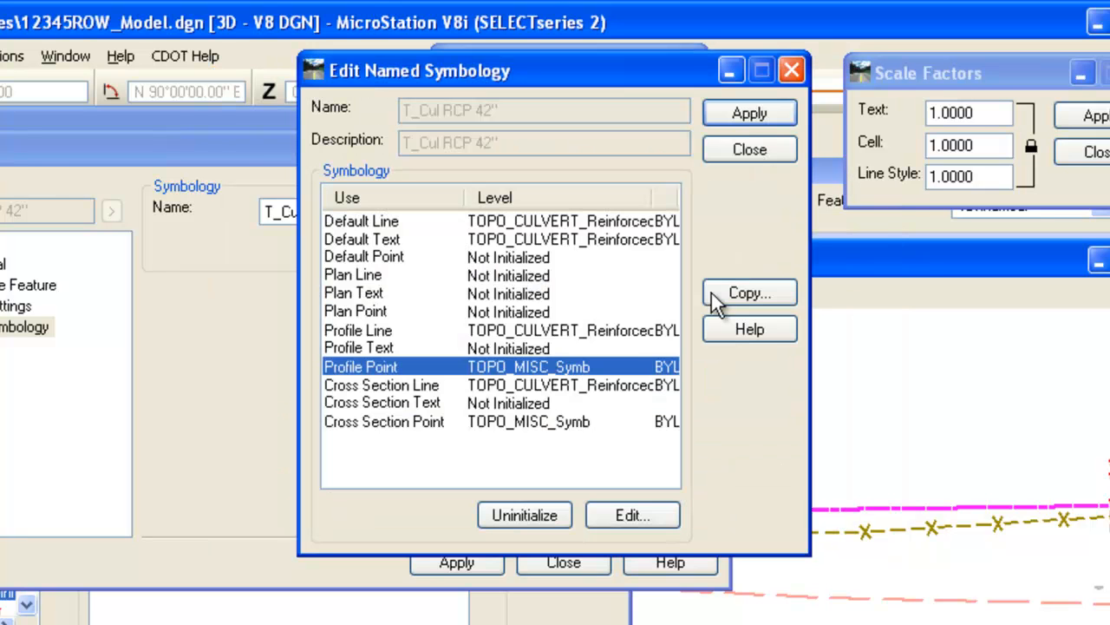
mouse_move(425, 381)
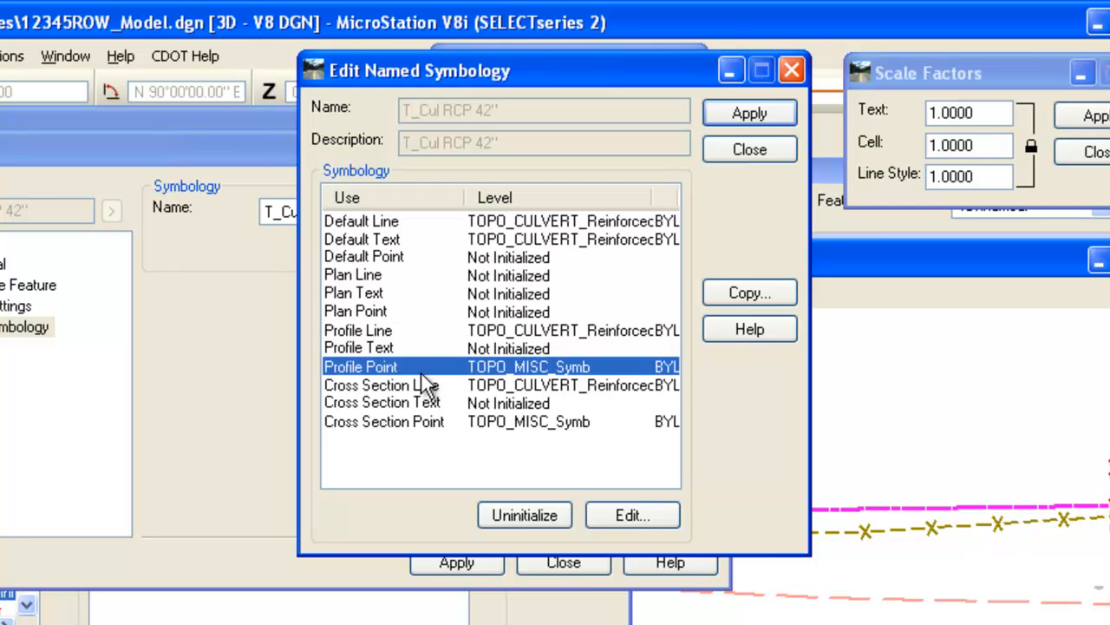
mouse_move(344, 385)
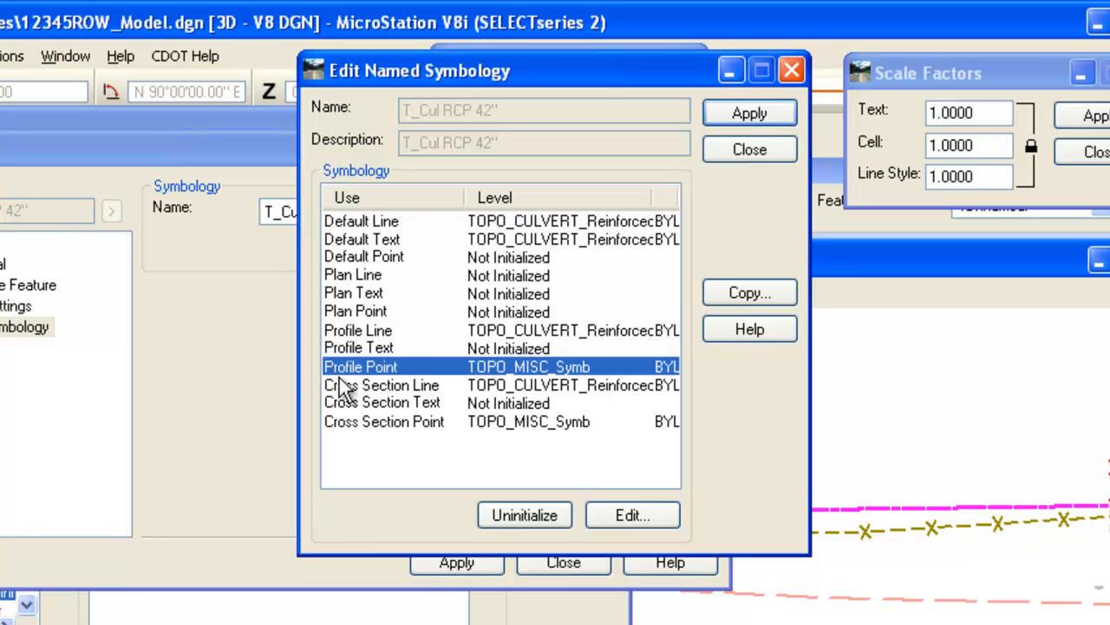
mouse_move(552, 170)
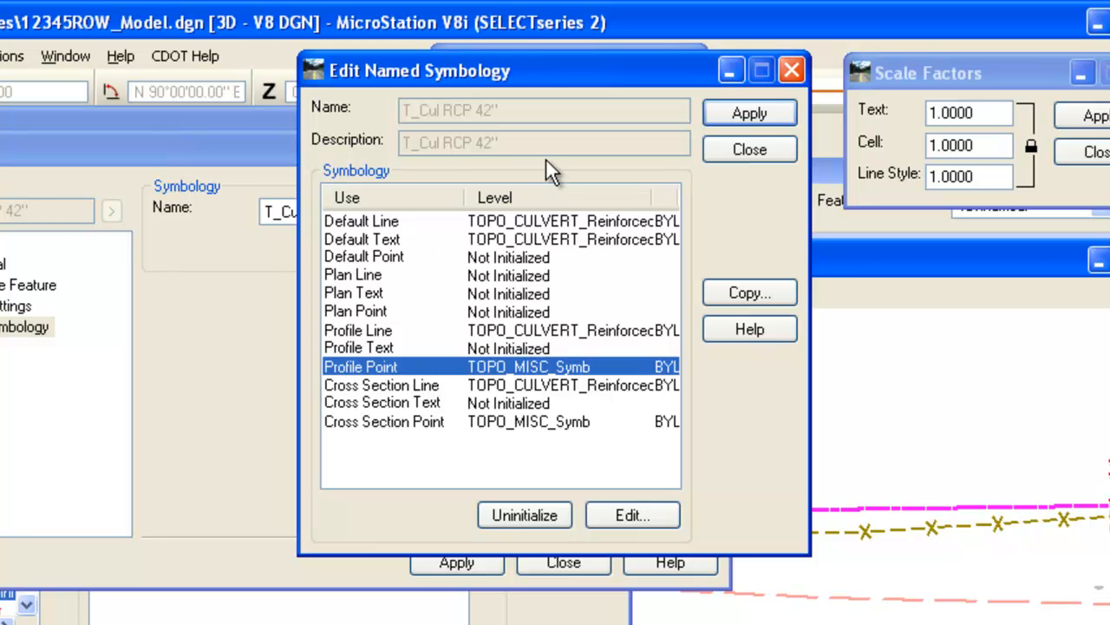
left_click(791, 69)
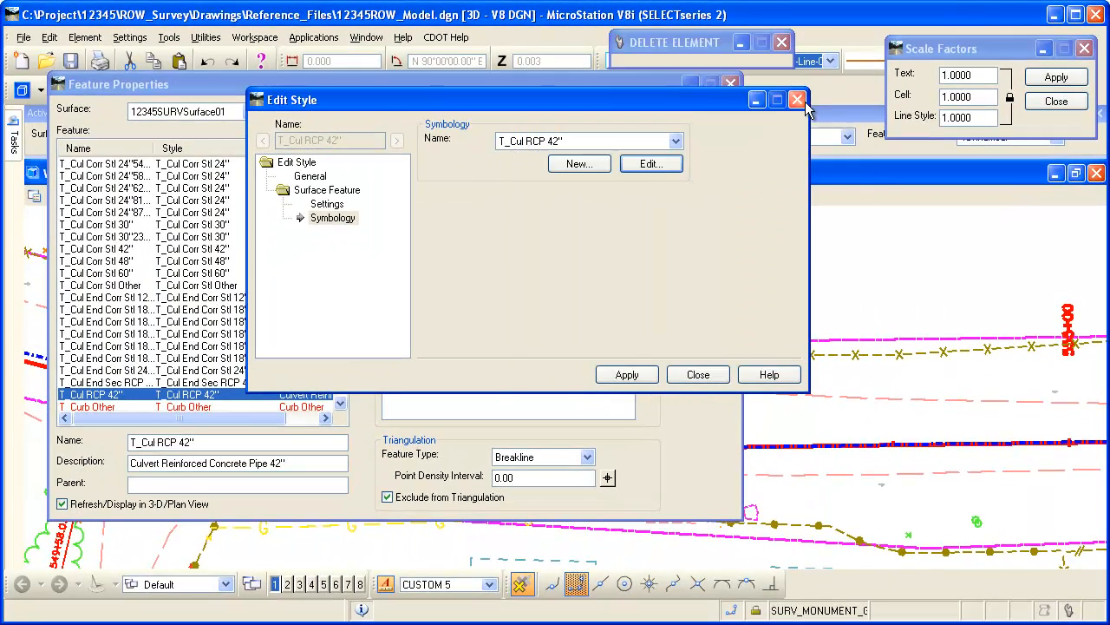
Start Create Profile for C_Centerline with the survey terrain and DESIGN ALT 1 surfaces checked
left_click(796, 99)
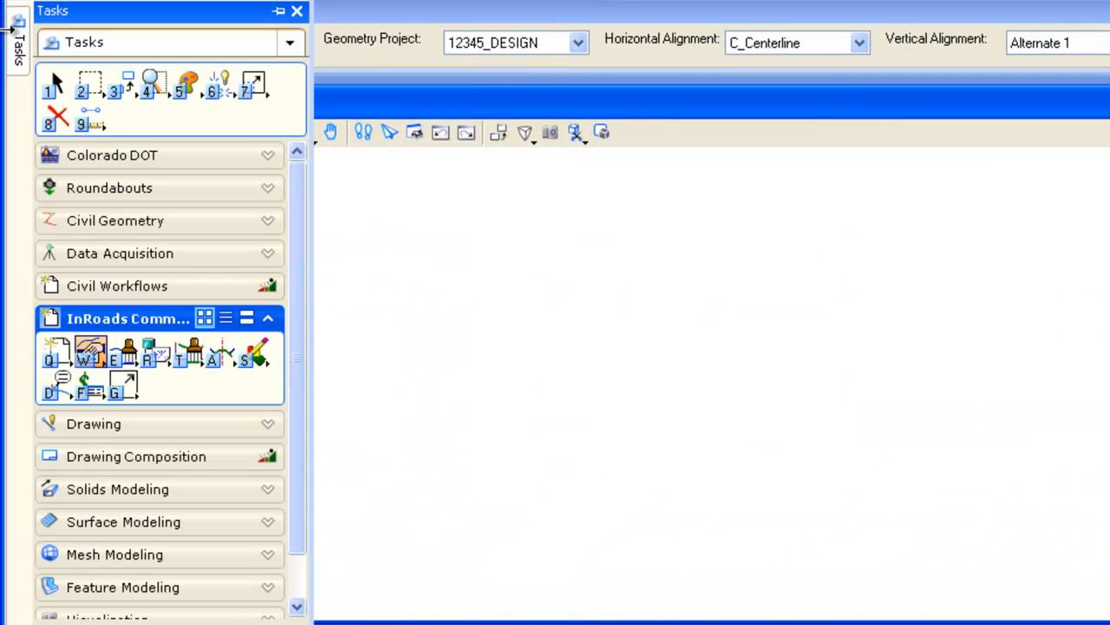
mouse_move(190, 356)
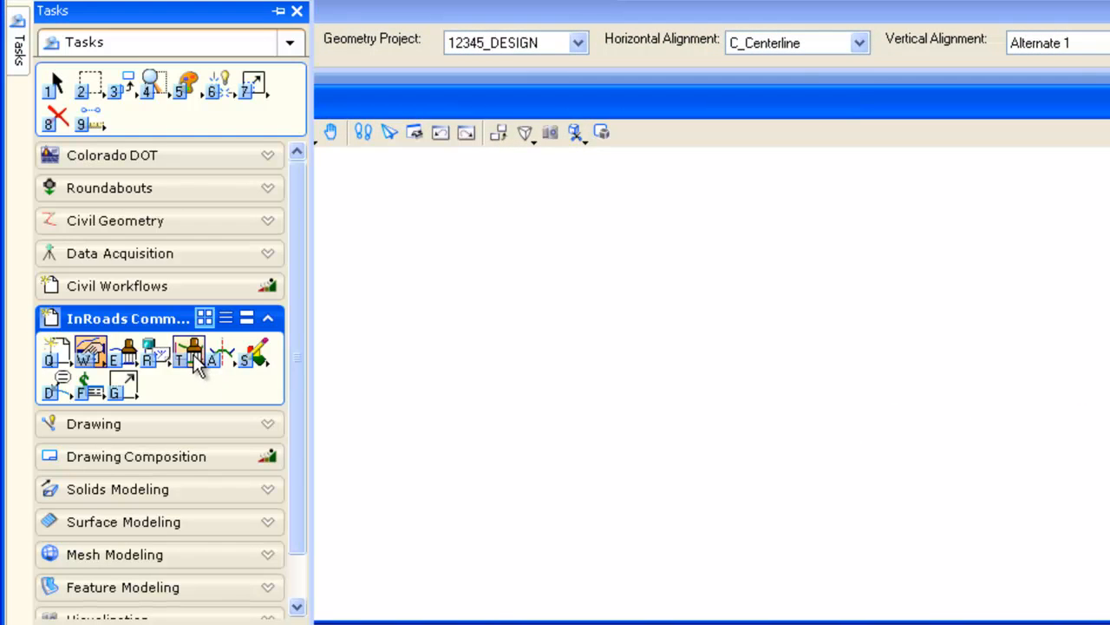
left_click(189, 355)
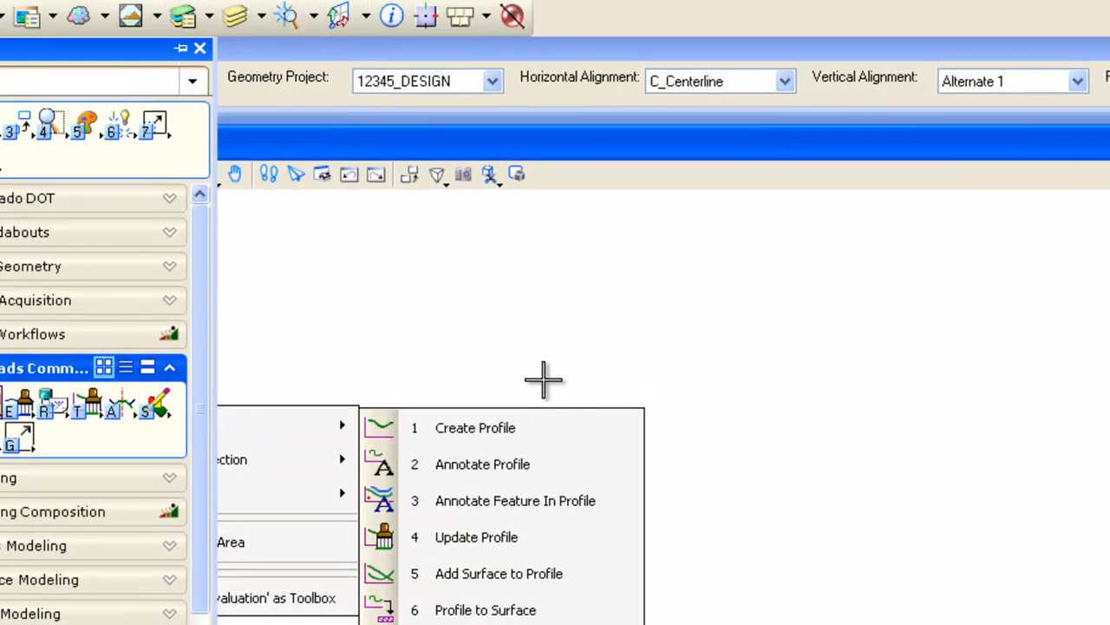
left_click(475, 427)
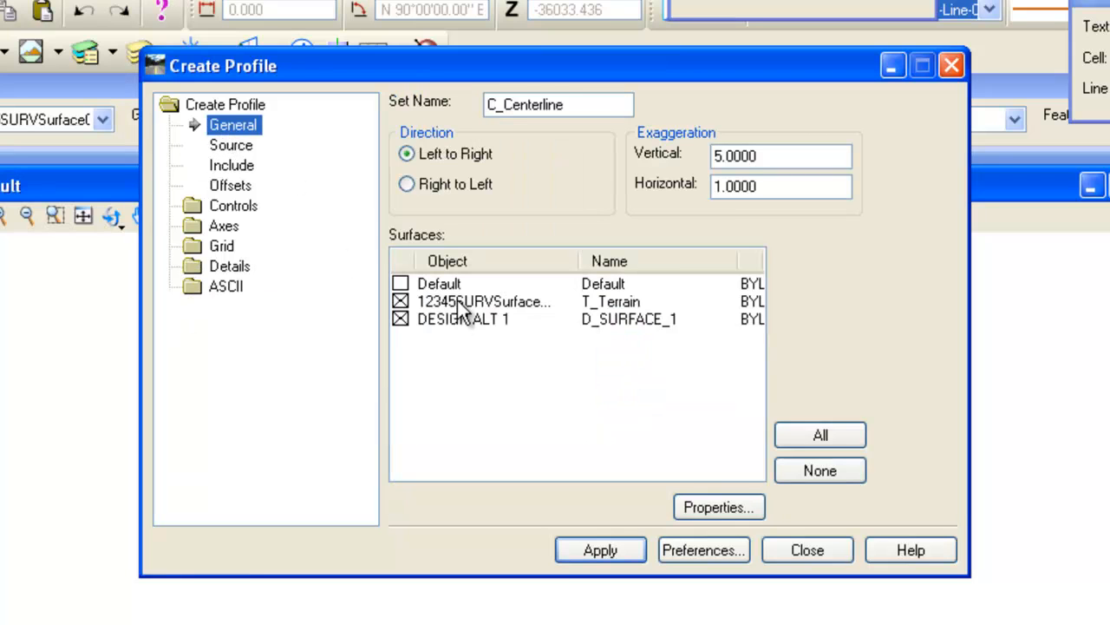
left_click(485, 302)
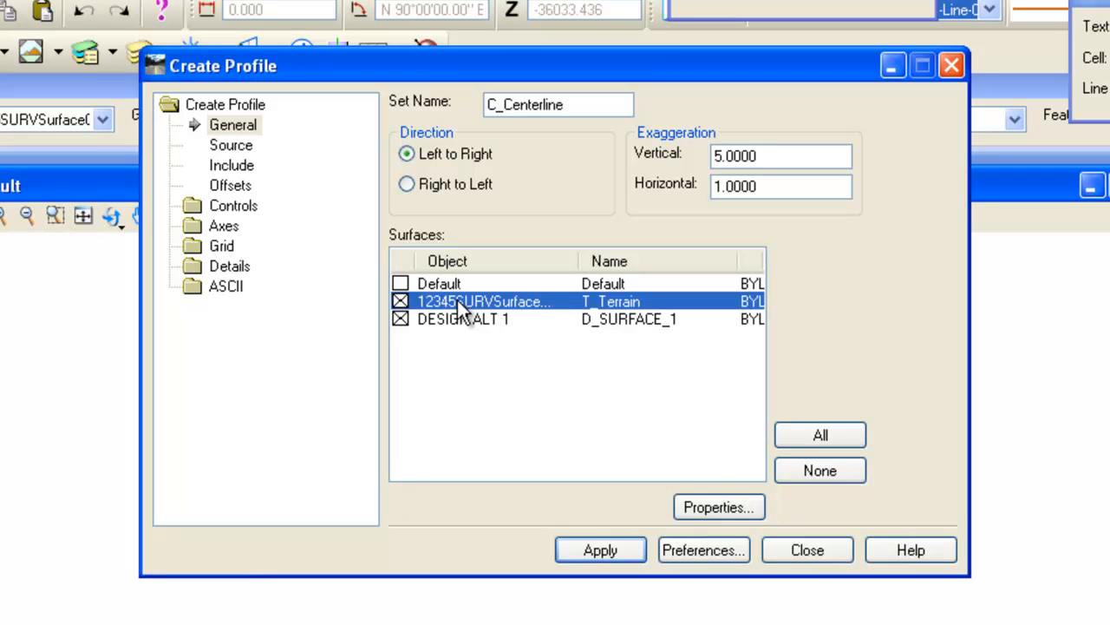
left_click(464, 320)
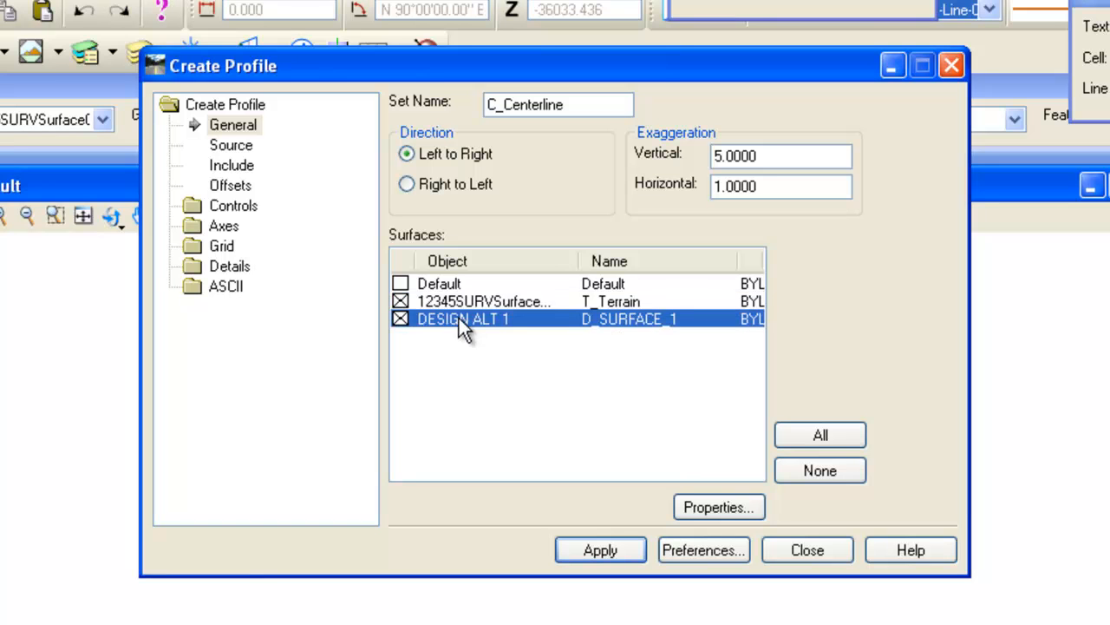
mouse_move(547, 475)
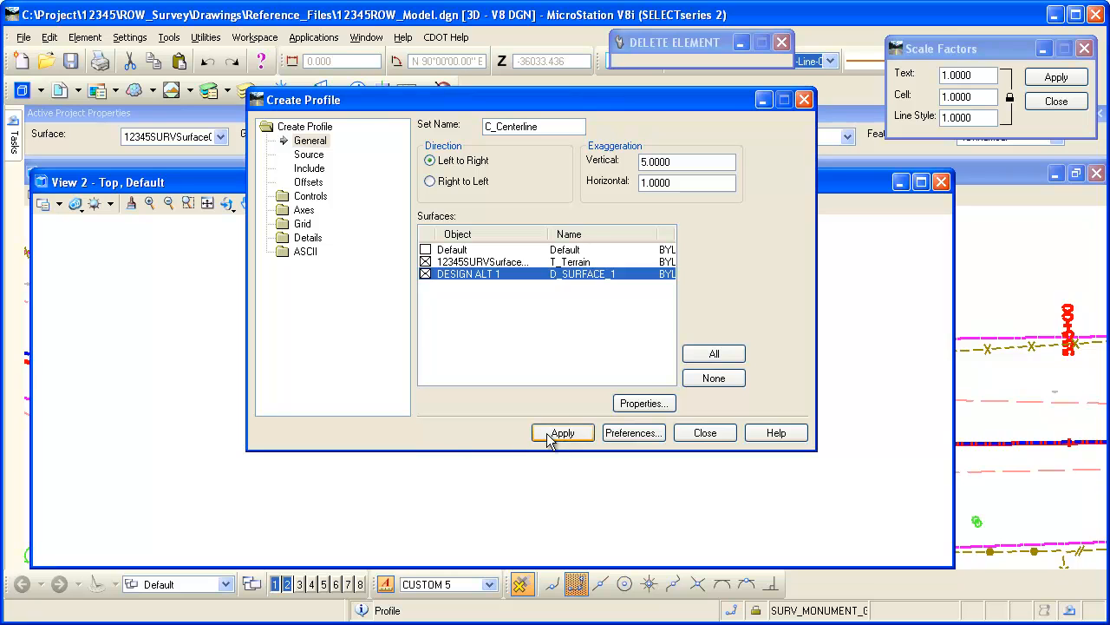
Apply to draw the centerline profile grid and show the Include page with crossing and projected features unchecked
left_click(562, 434)
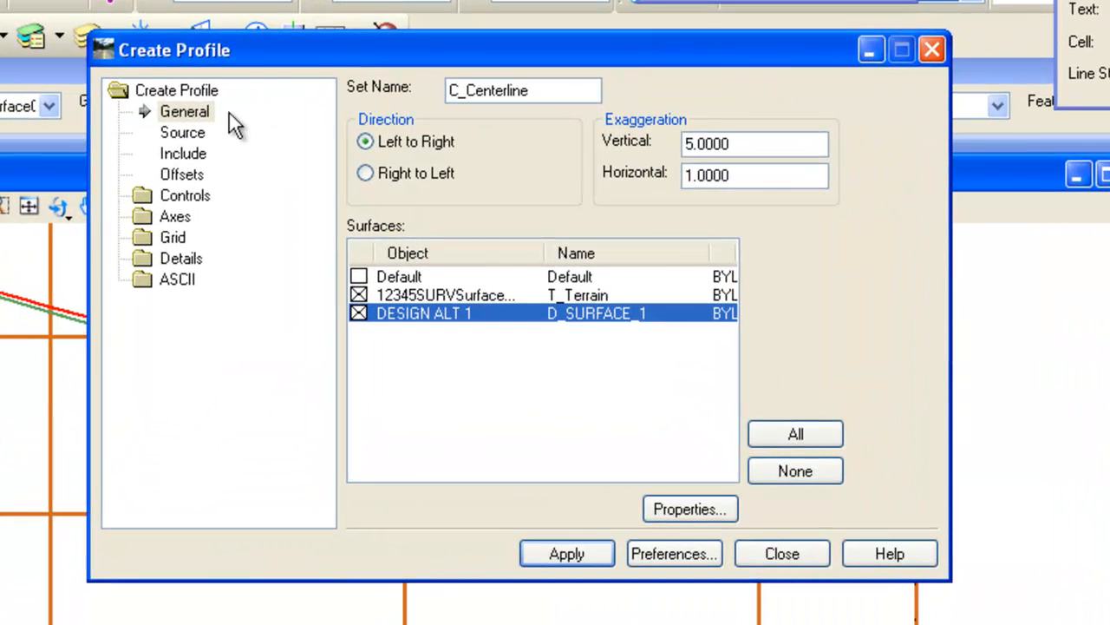
left_click(184, 153)
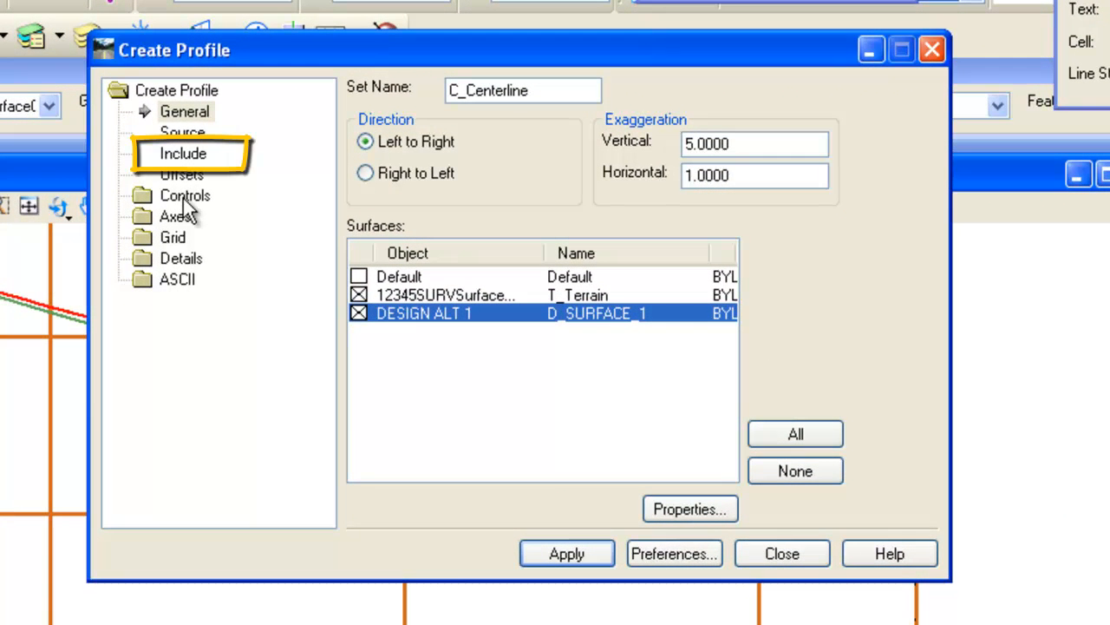
left_click(184, 153)
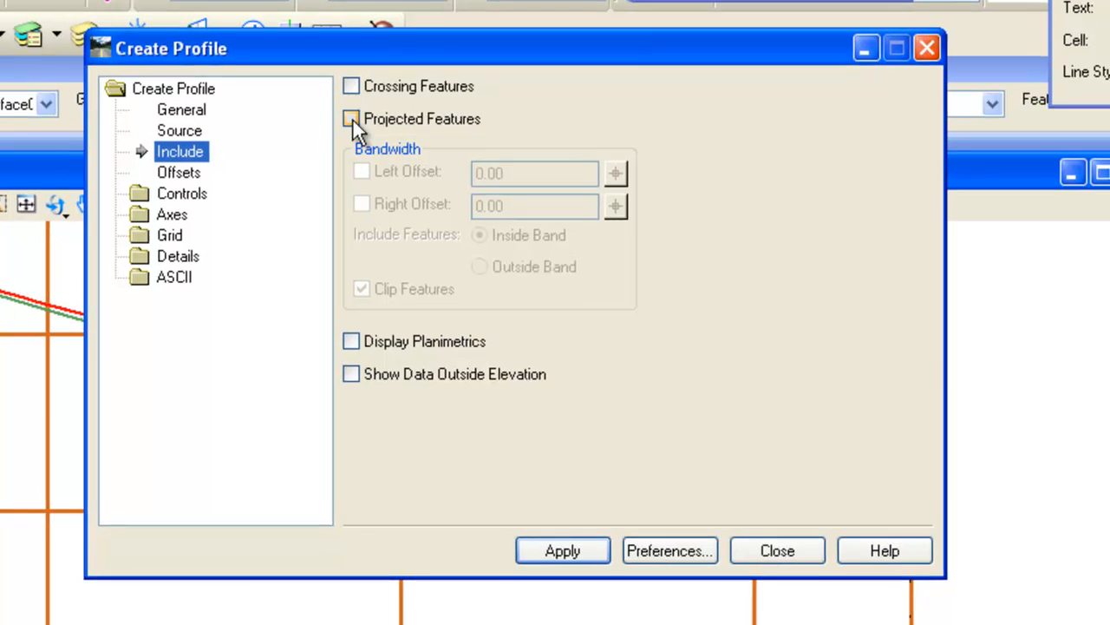
left_click_drag(170, 48, 135, 27)
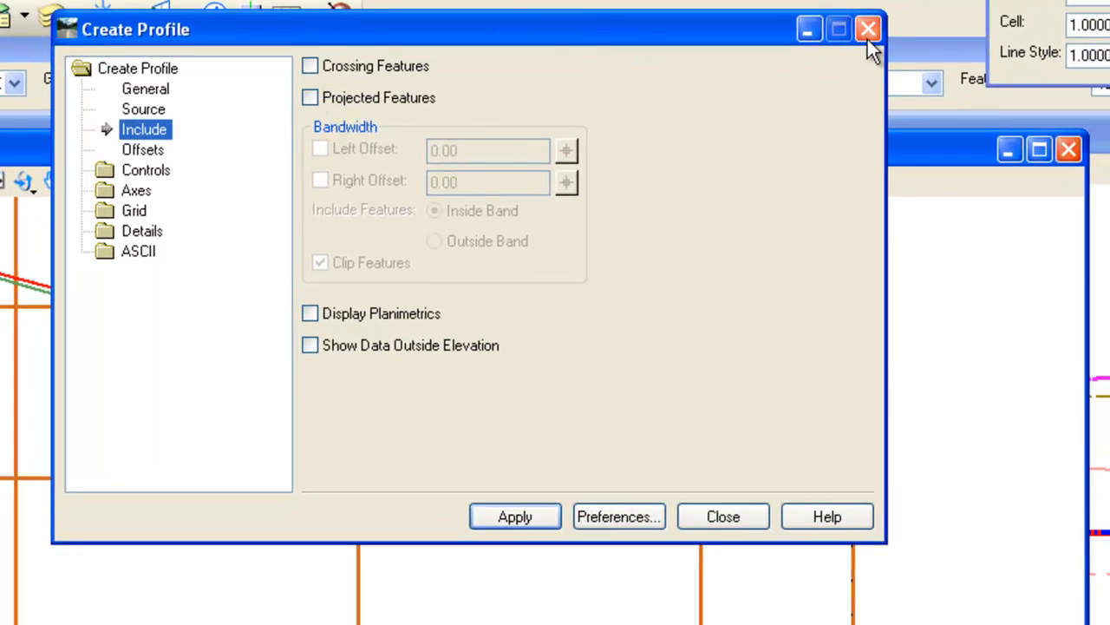
Redraw the C_Centerline profile in View 2 at 20 scale from 548+43 to 551+44 and close Create Profile
left_click(868, 28)
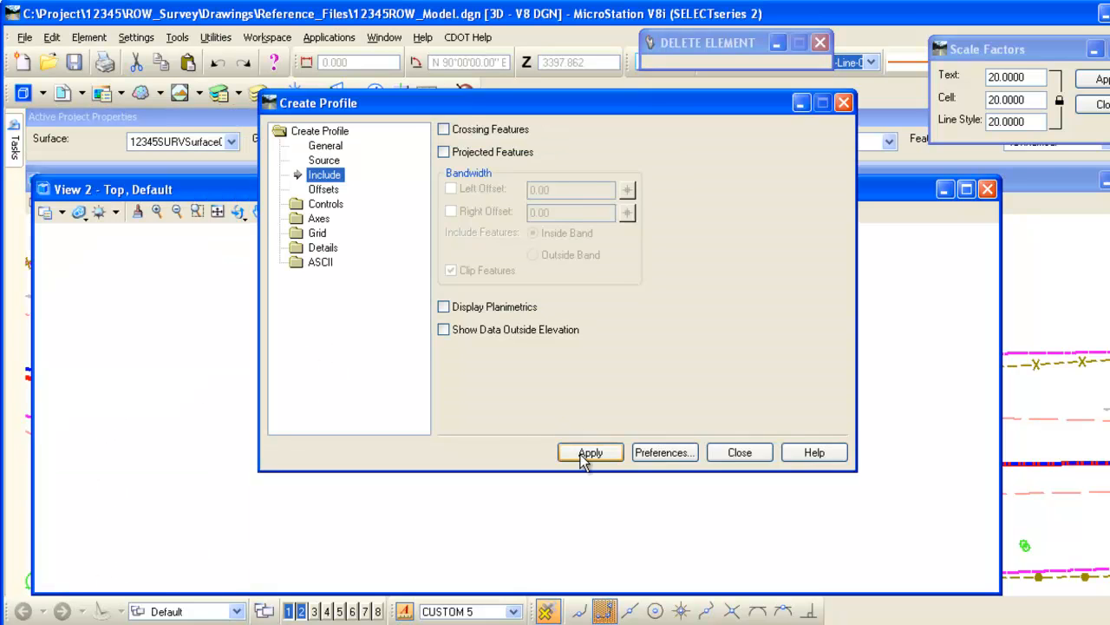
left_click(590, 451)
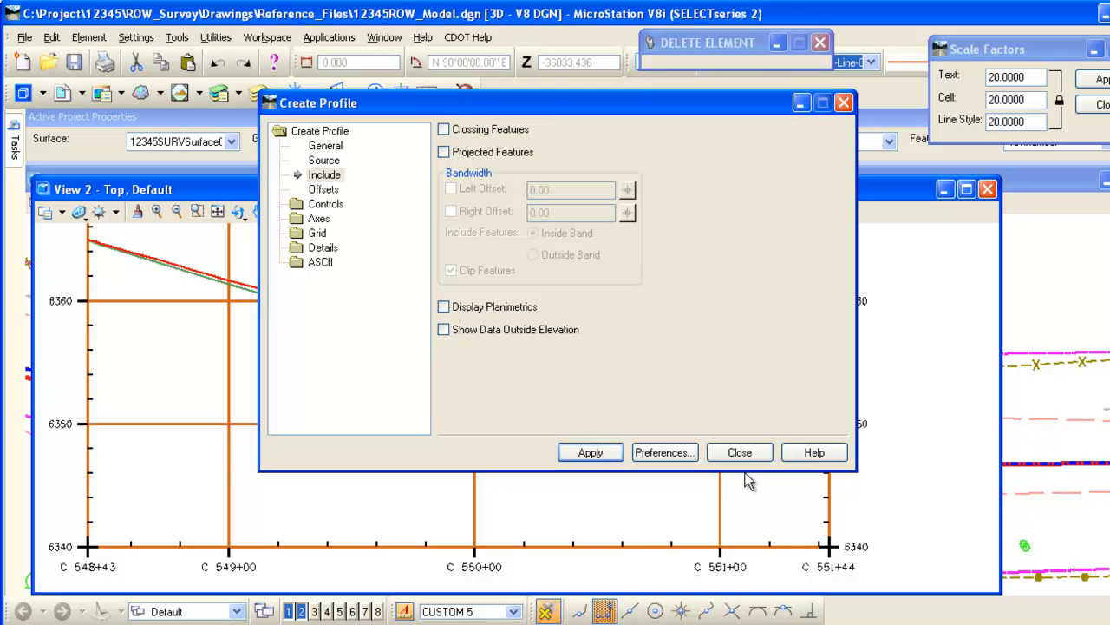
left_click(739, 451)
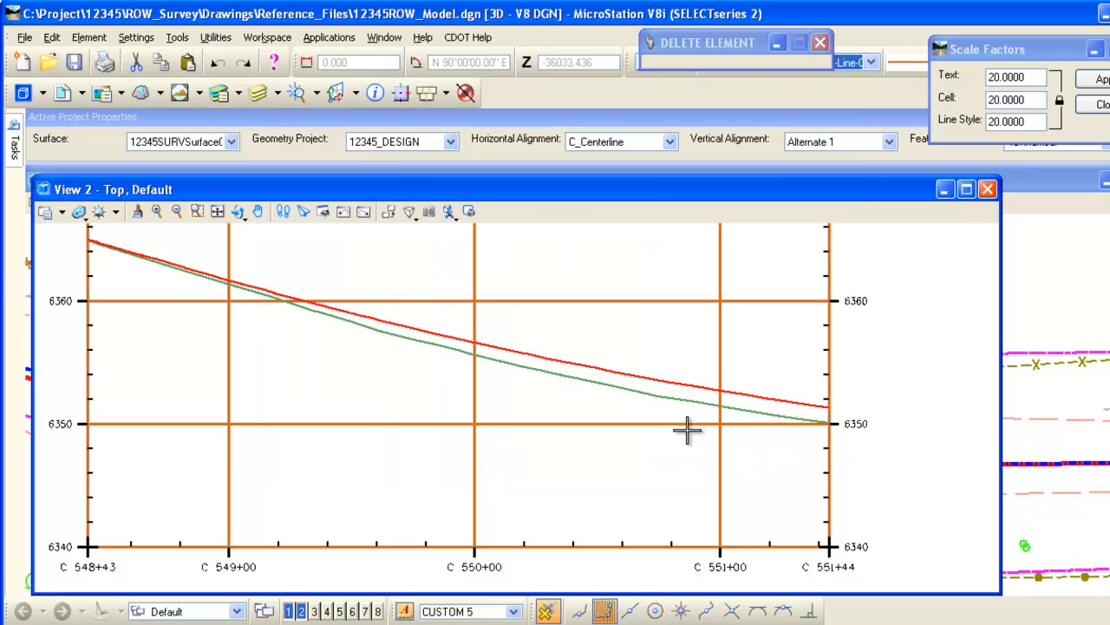
mouse_move(718, 427)
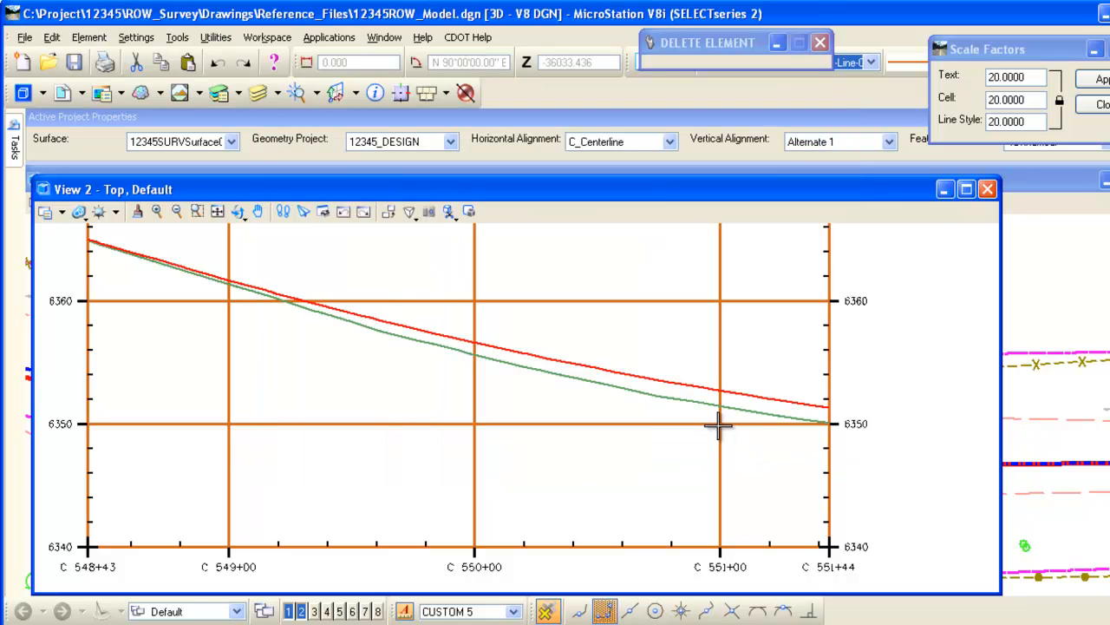
mouse_move(512, 363)
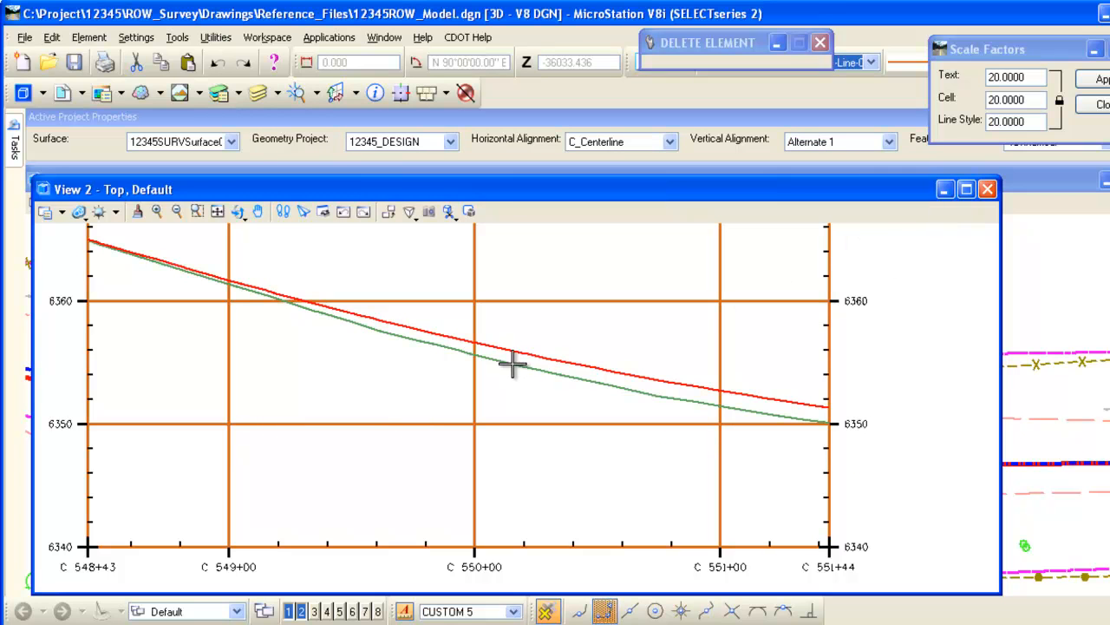
mouse_move(499, 365)
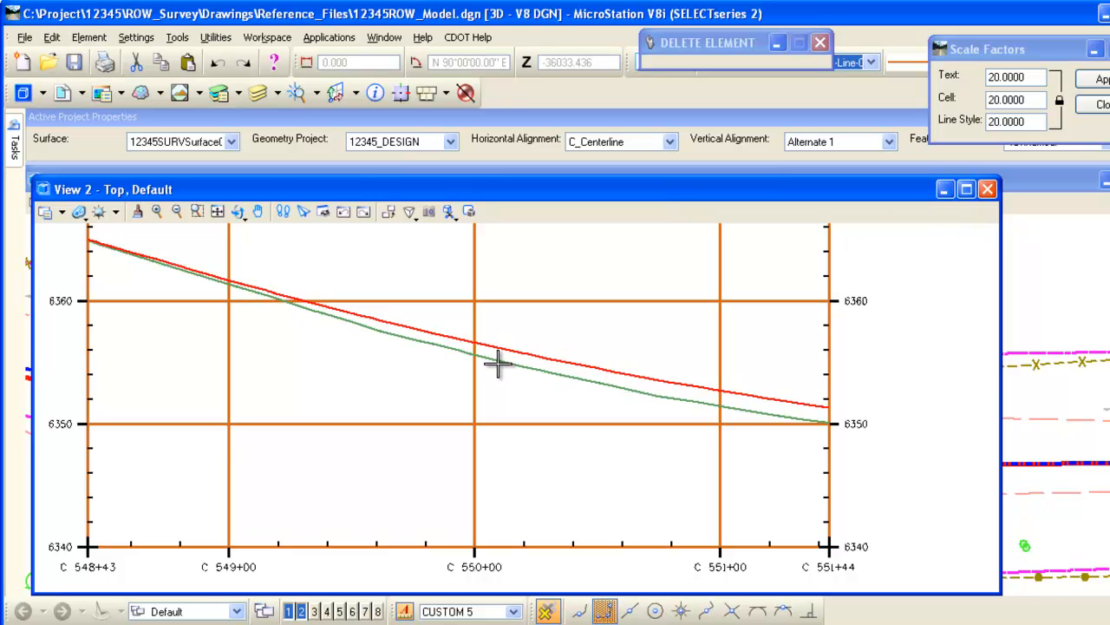
mouse_move(547, 337)
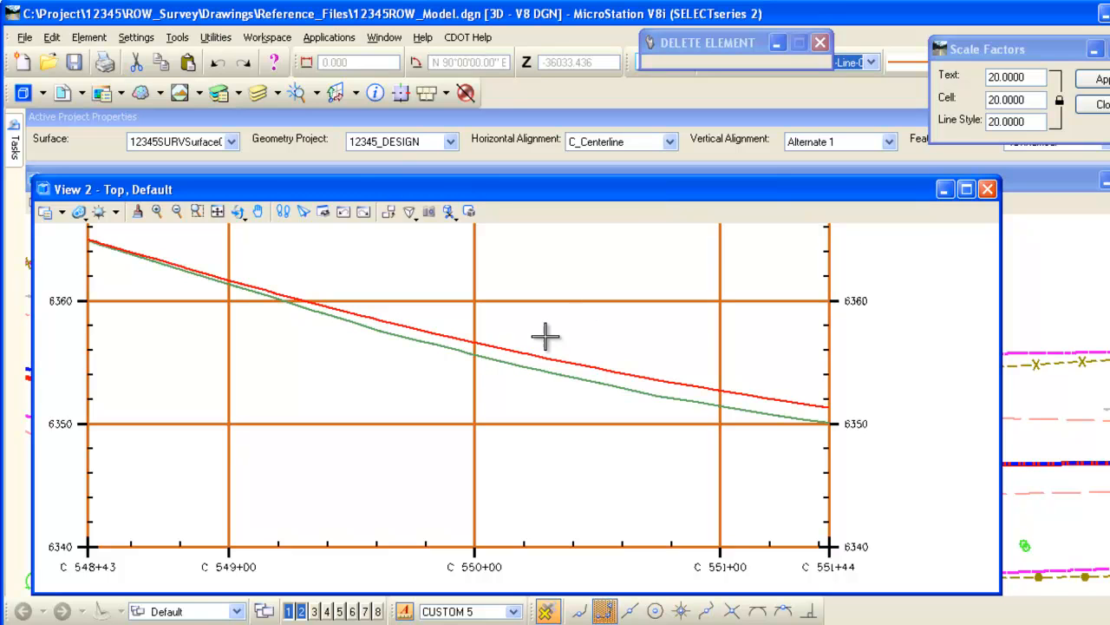
mouse_move(441, 385)
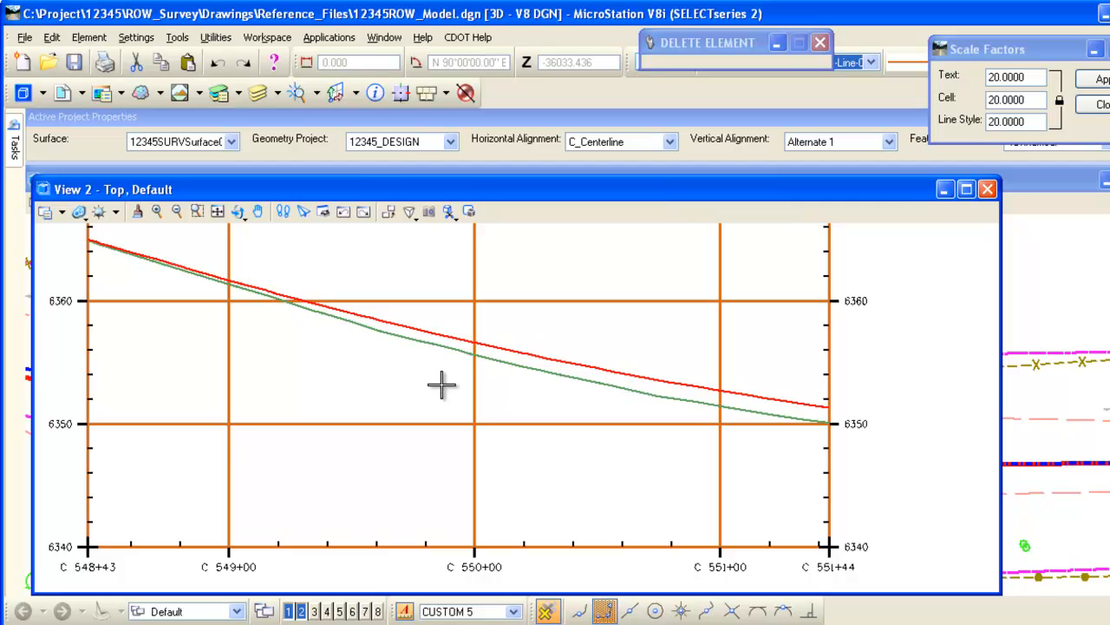
mouse_move(449, 379)
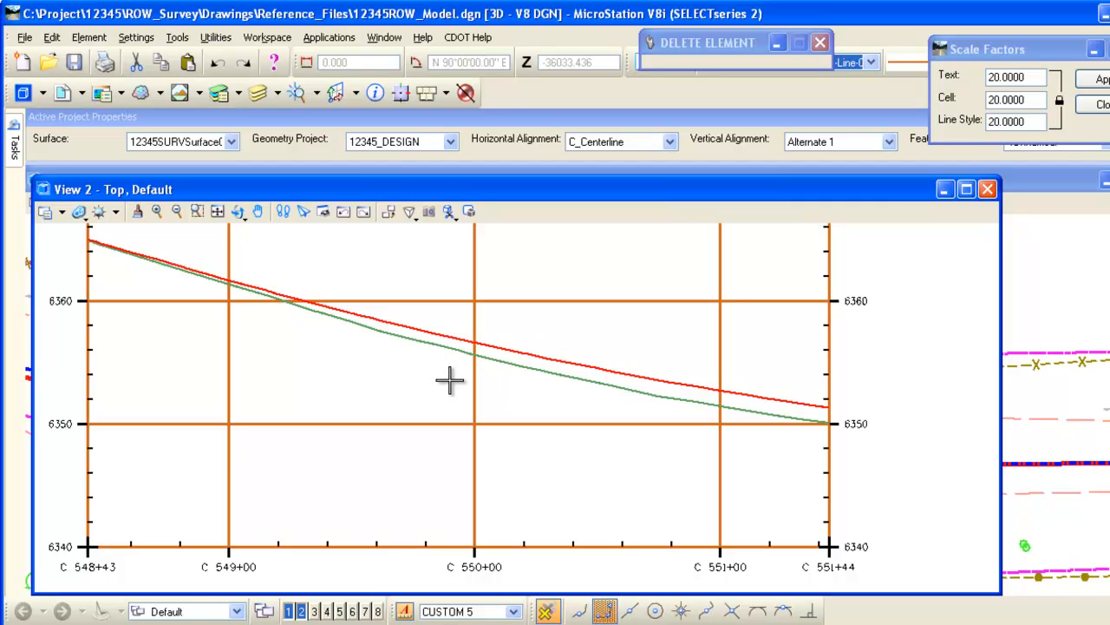
mouse_move(455, 378)
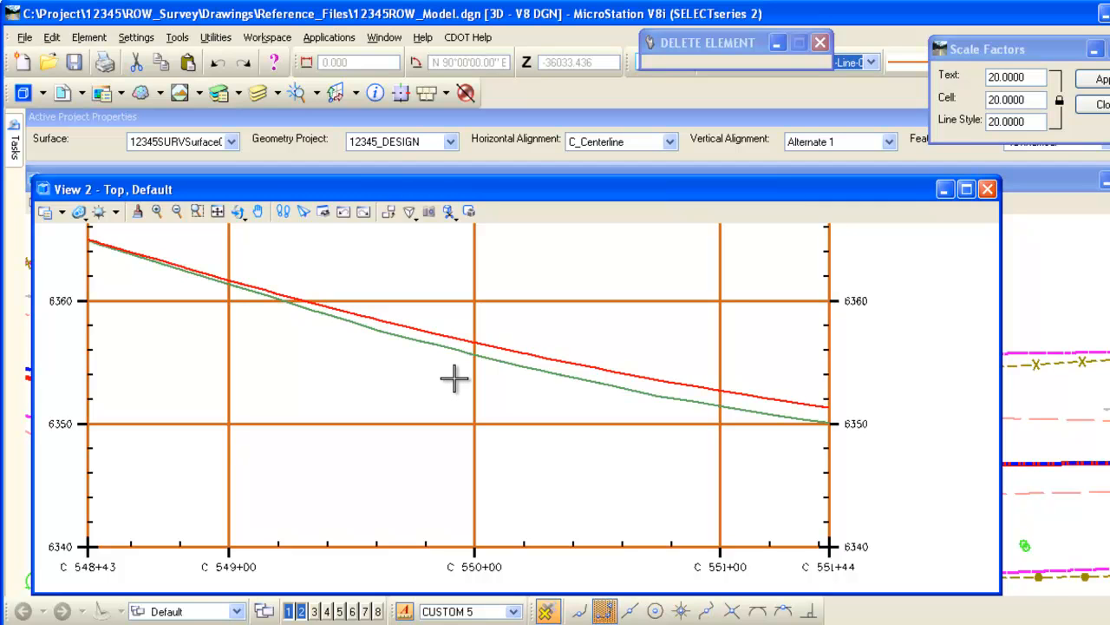
mouse_move(557, 339)
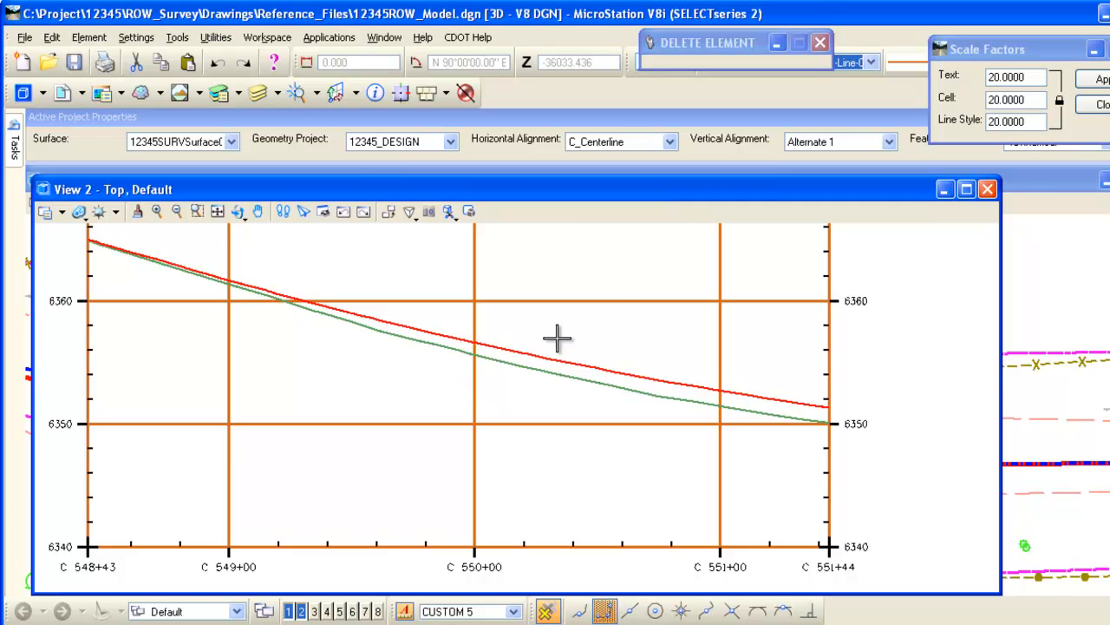
mouse_move(1023, 97)
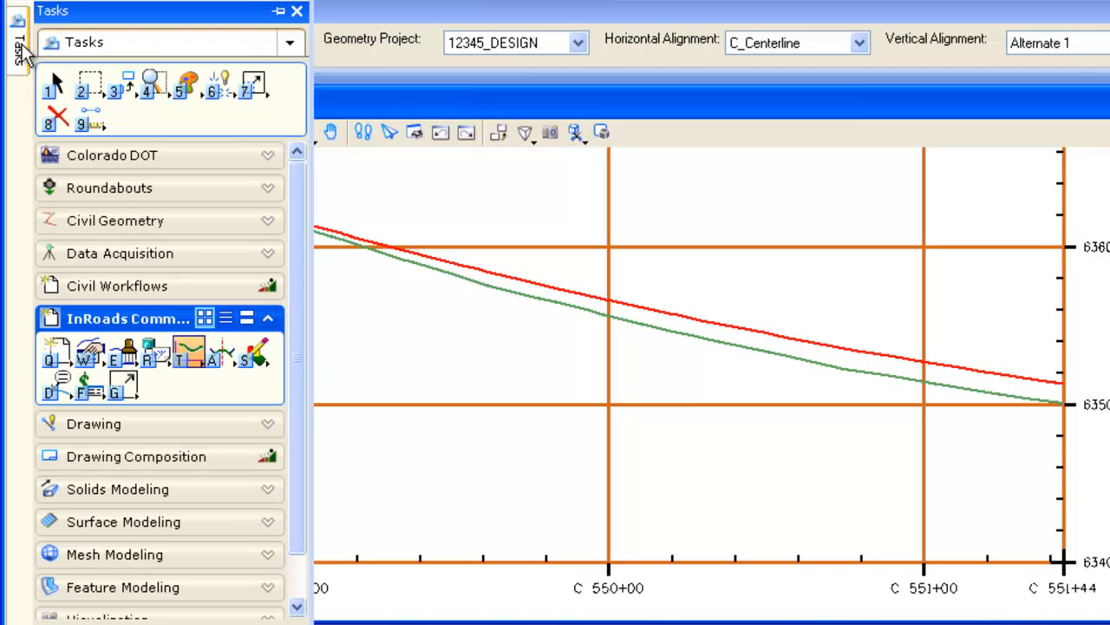
Bring up Update Profile for set C_Centerline_6 on its Crossing Features page
left_click(189, 356)
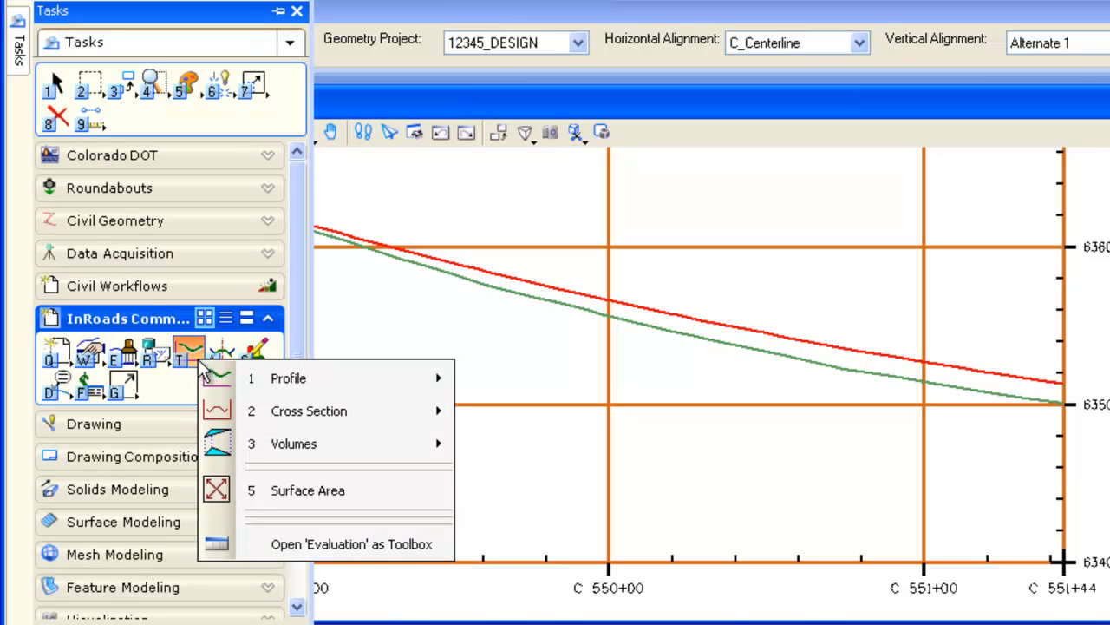
mouse_move(288, 379)
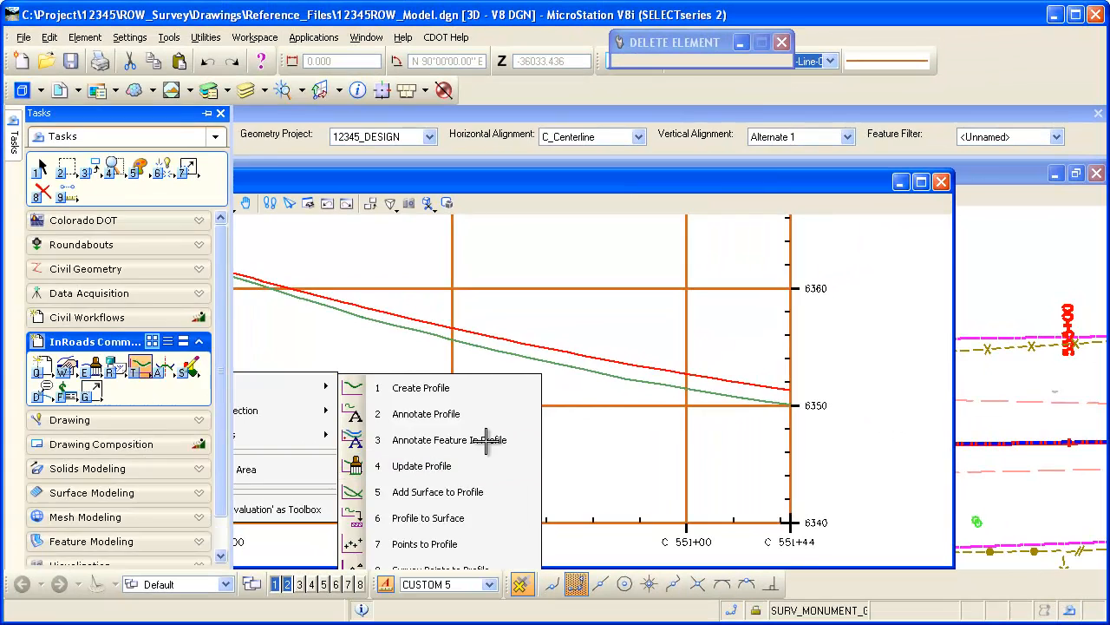
left_click(422, 465)
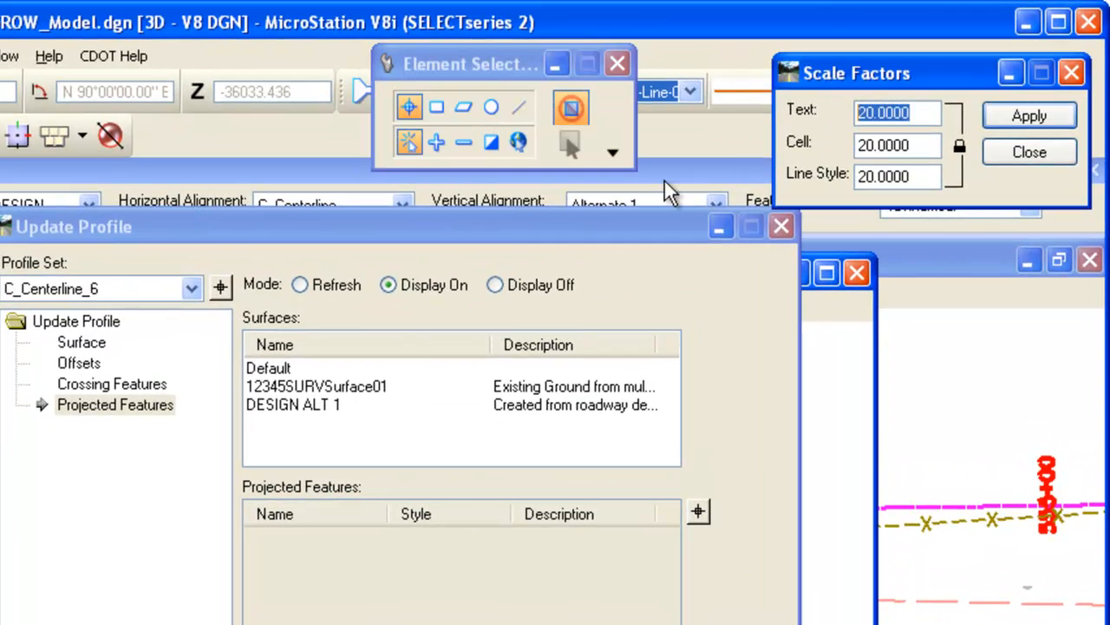
left_click(1030, 114)
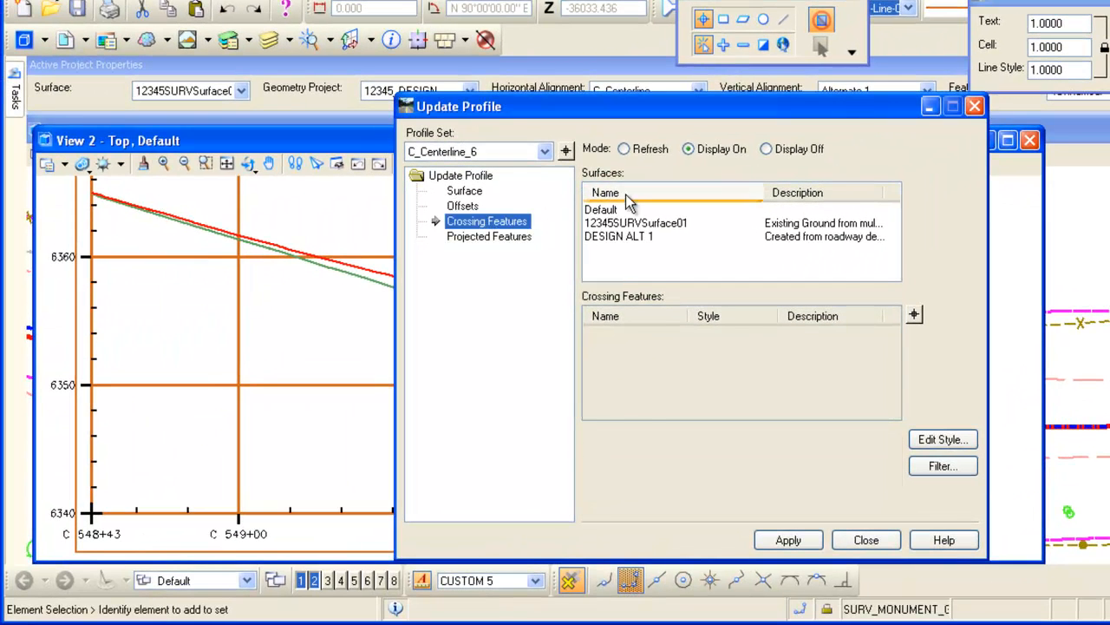
Draw the culvert crossing ellipse into the View 2 profile near station 550+00
left_click(635, 222)
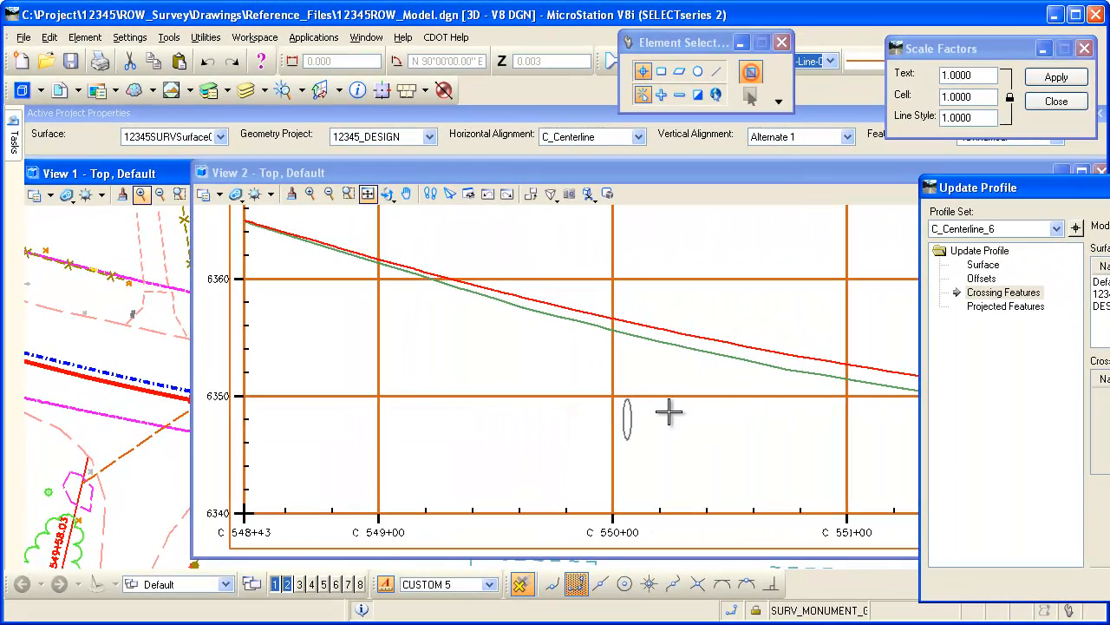
mouse_move(680, 172)
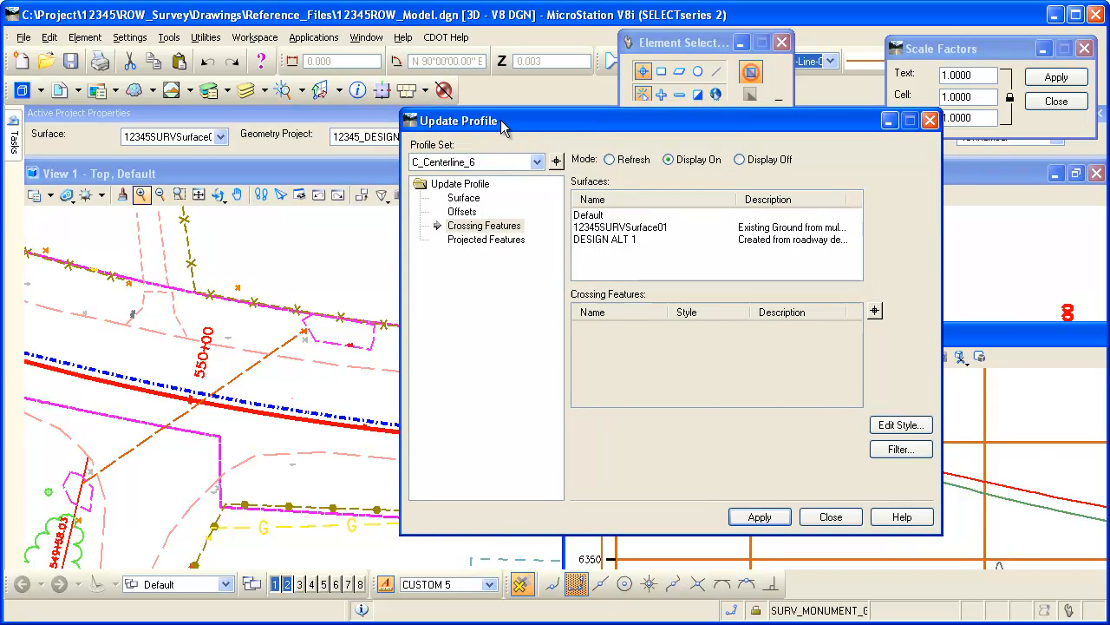
Project the Cul RCP 42" feature from surface 12345SURVSurface01 into the profile as a sloped line and close Update Profile
left_click(486, 240)
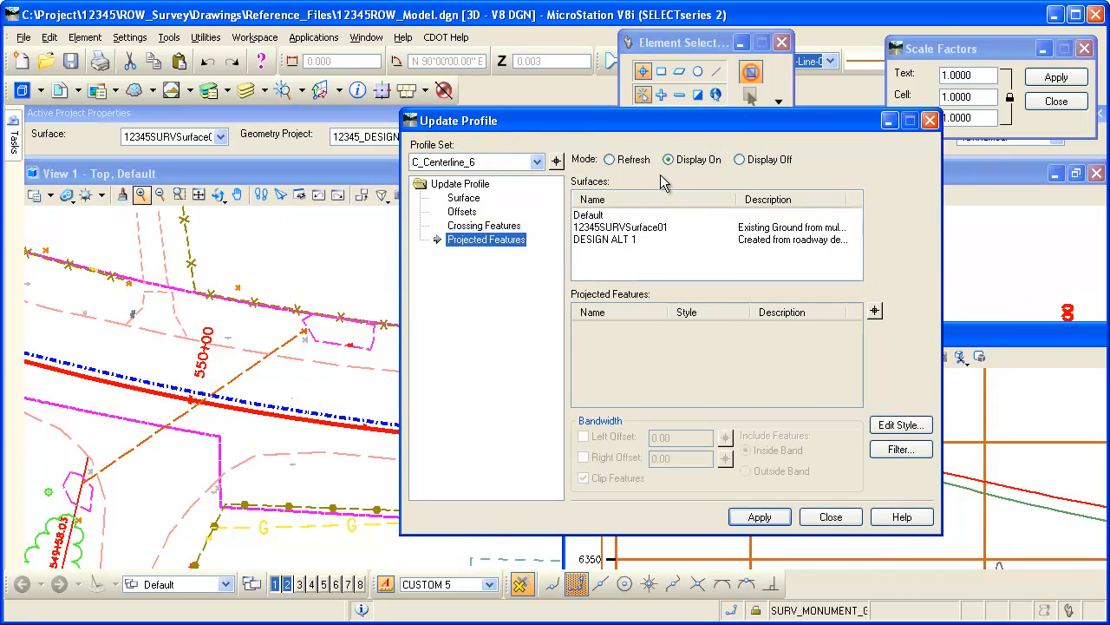
left_click(621, 225)
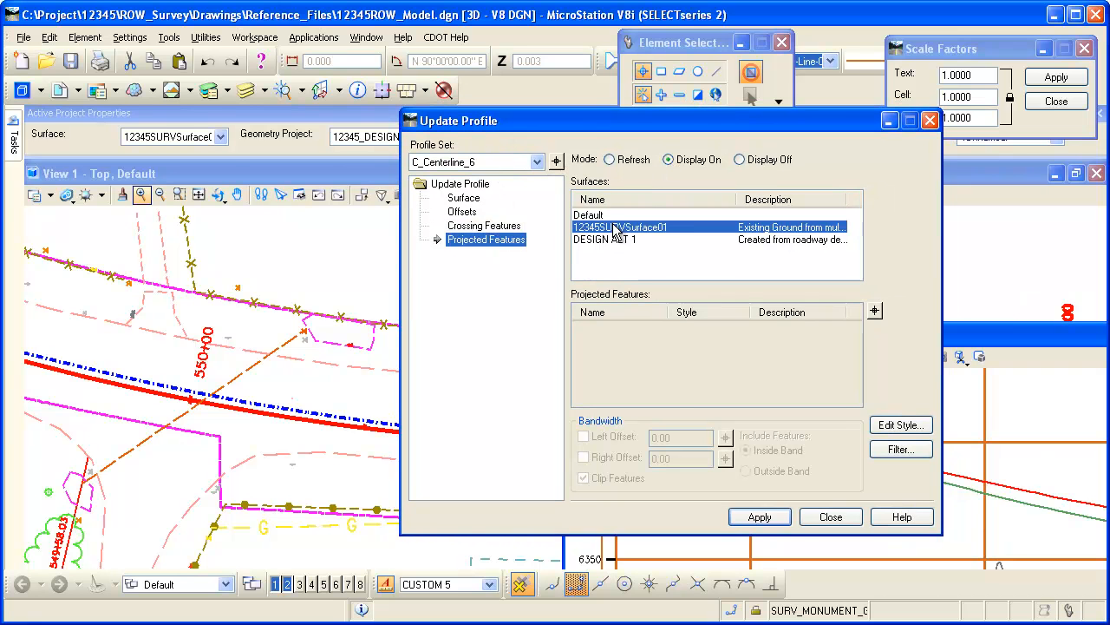
left_click(874, 311)
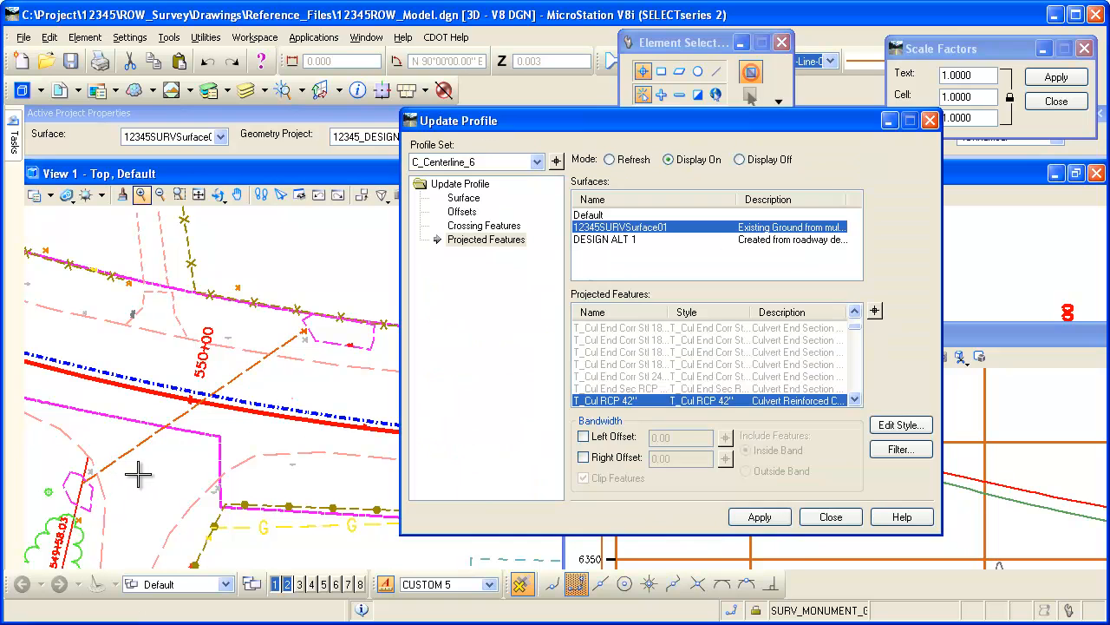
left_click(758, 517)
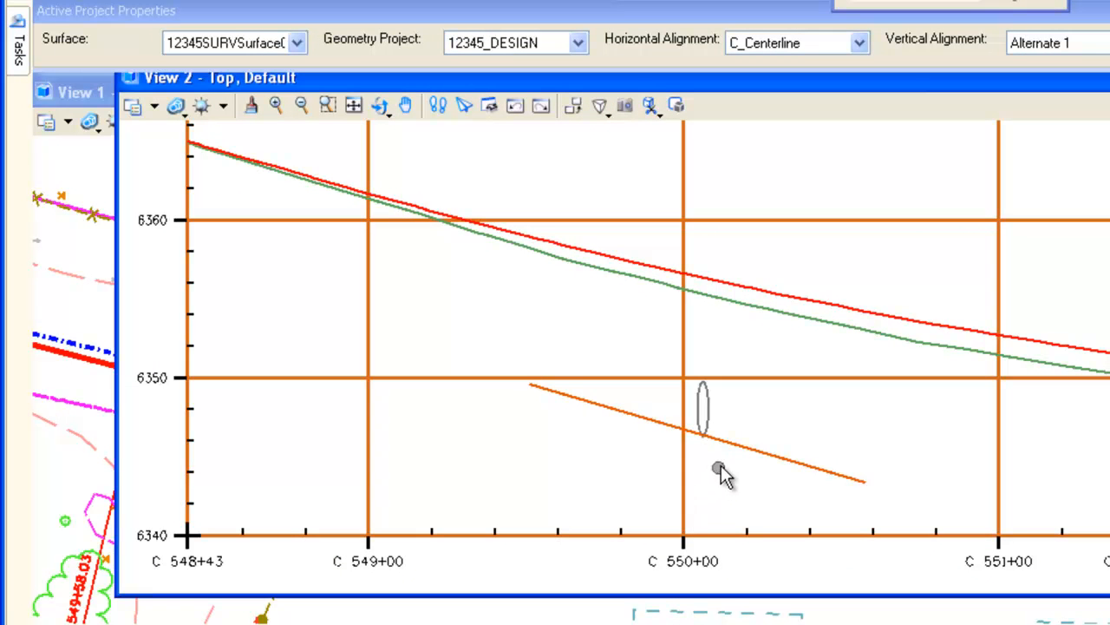
left_click(732, 451)
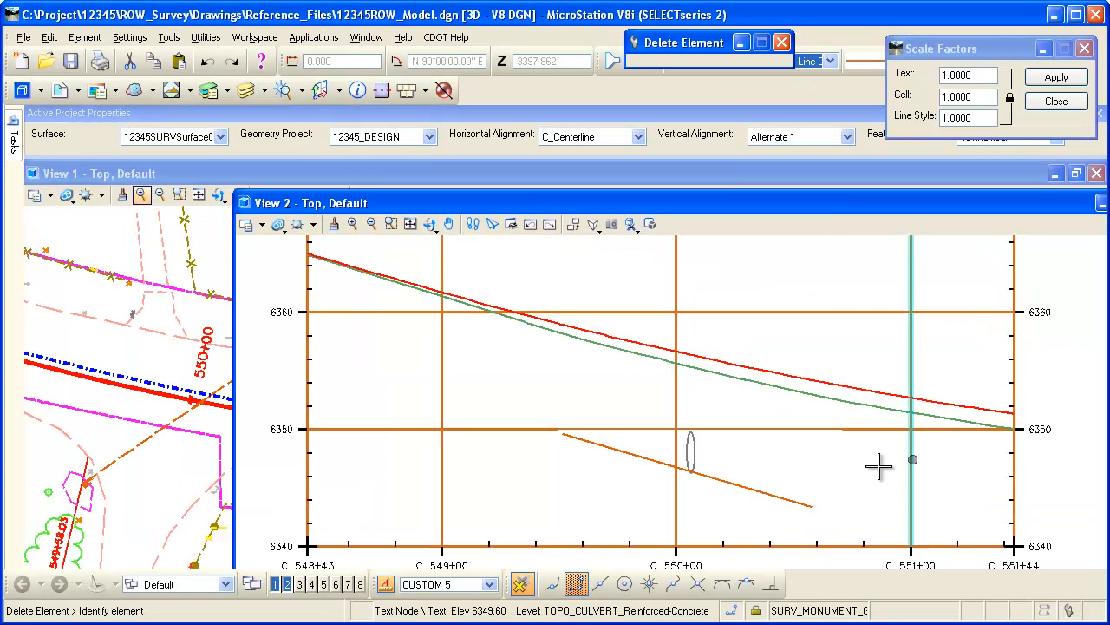
mouse_move(593, 458)
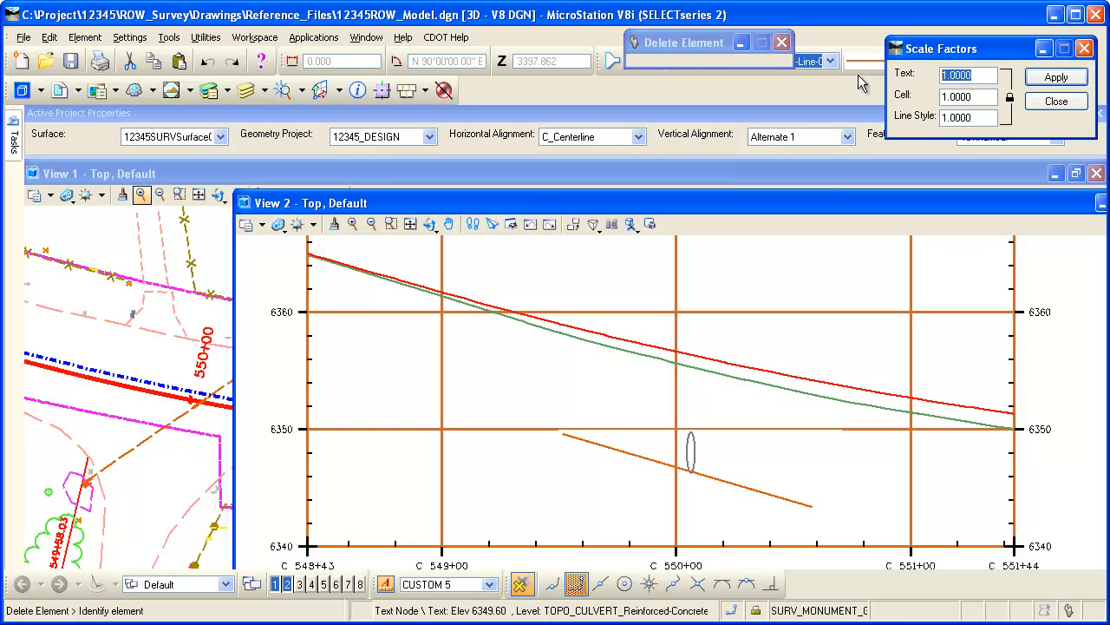
Set the text, cell and line style scale factors all to 20
type("20")
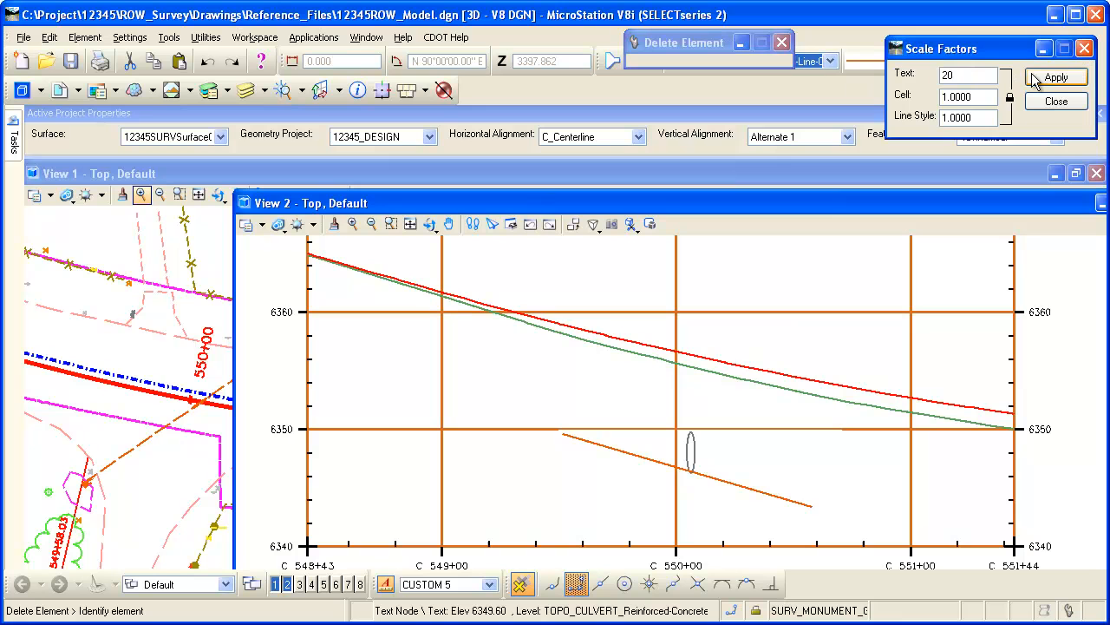
left_click(1055, 76)
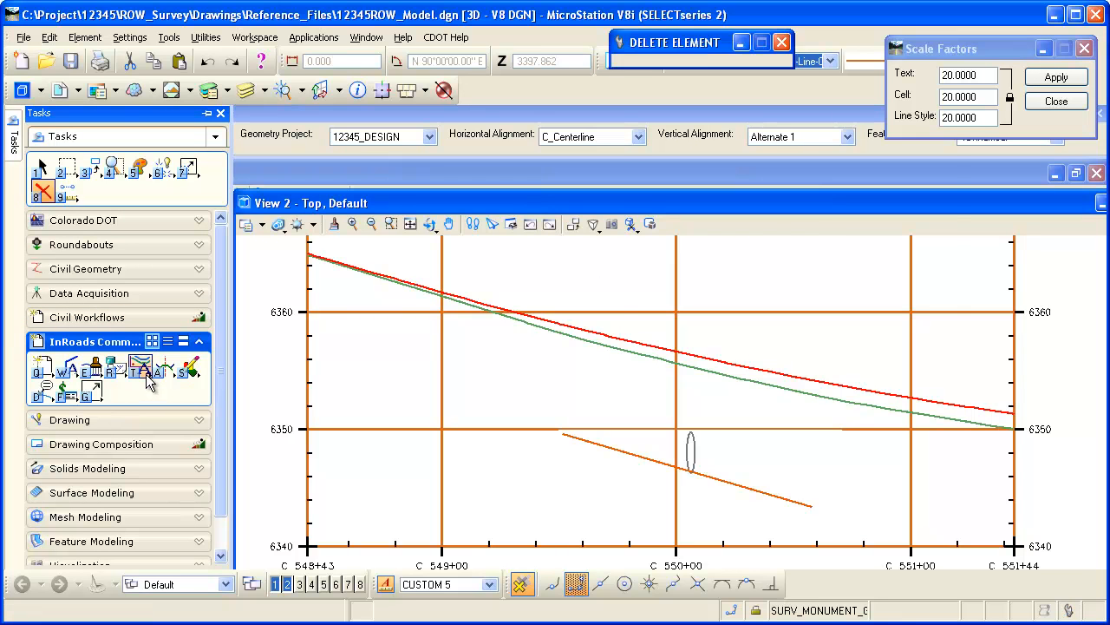
Choose the Cul RCP 42" feature in Annotate Feature In Profile and show its point label options
left_click(141, 368)
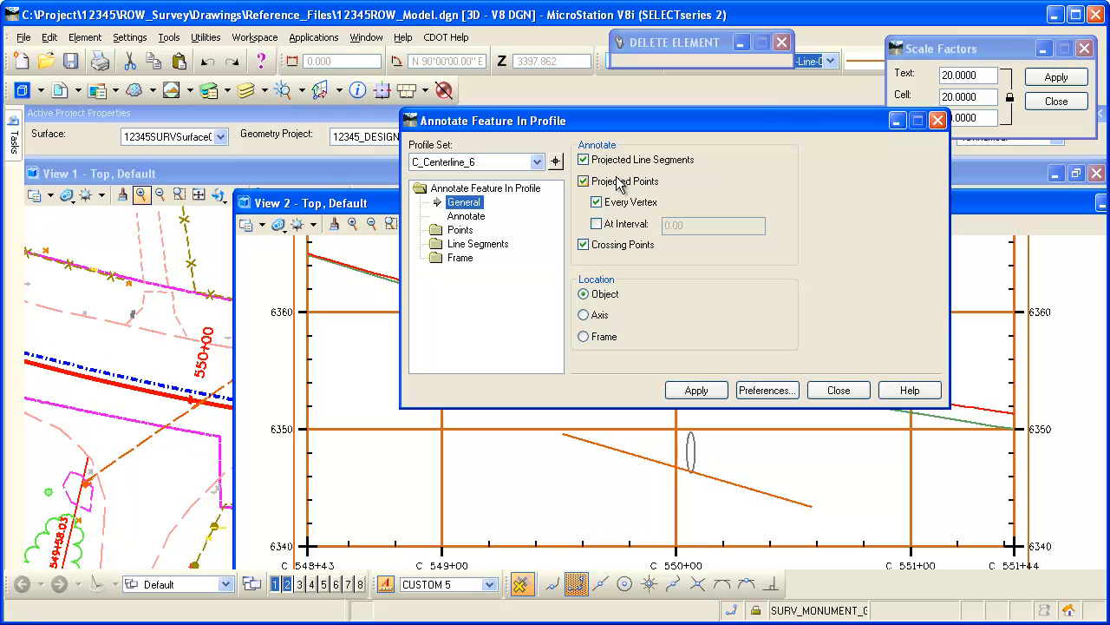
left_click(583, 180)
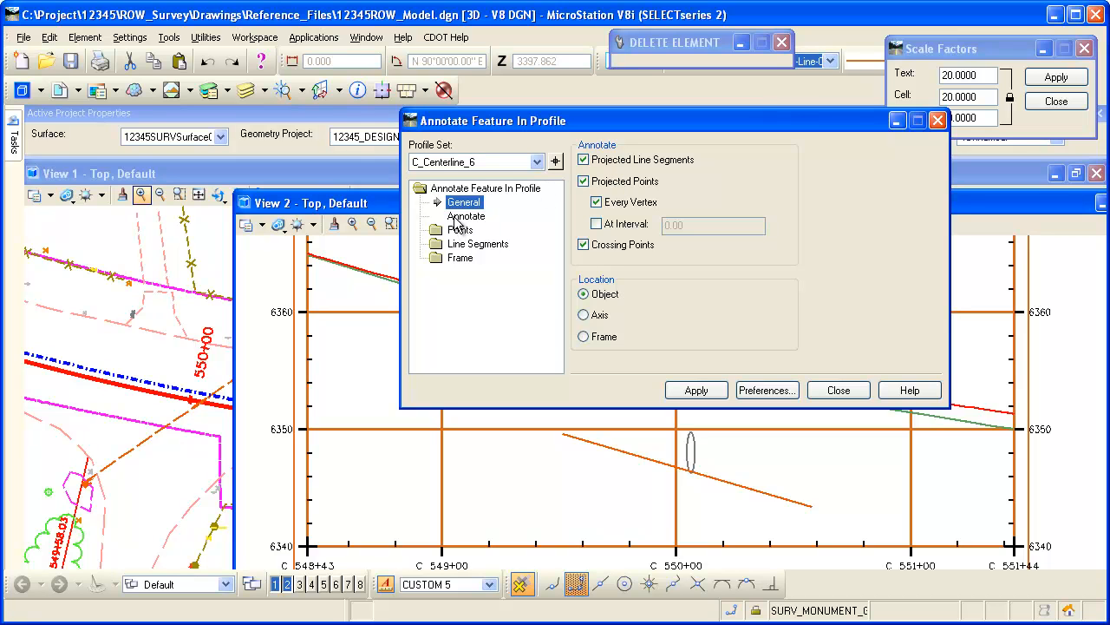
left_click(466, 215)
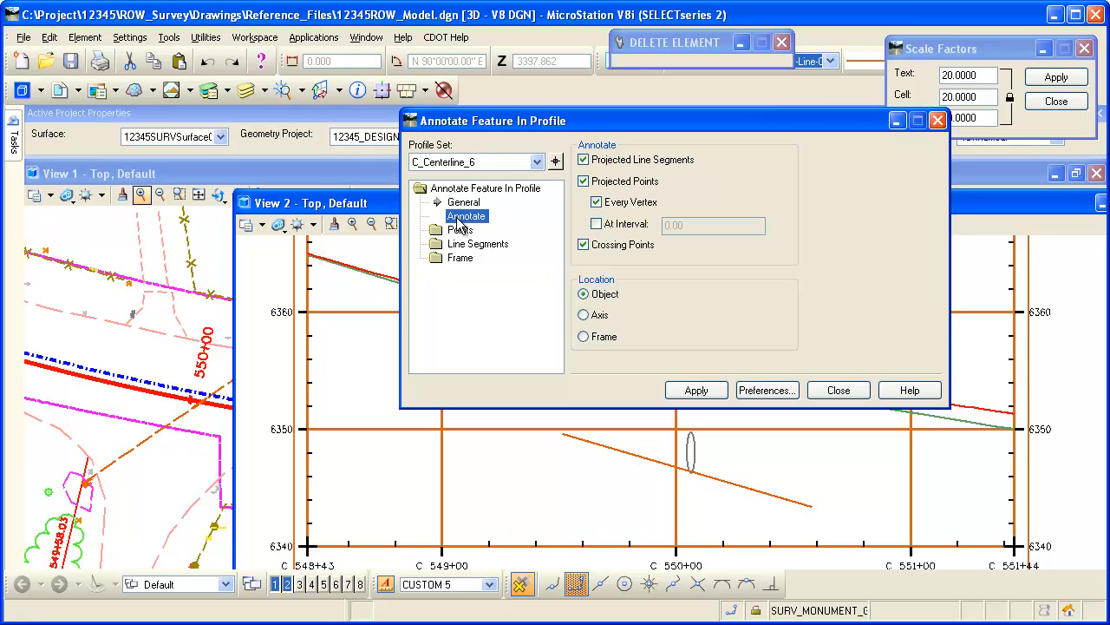
left_click(461, 229)
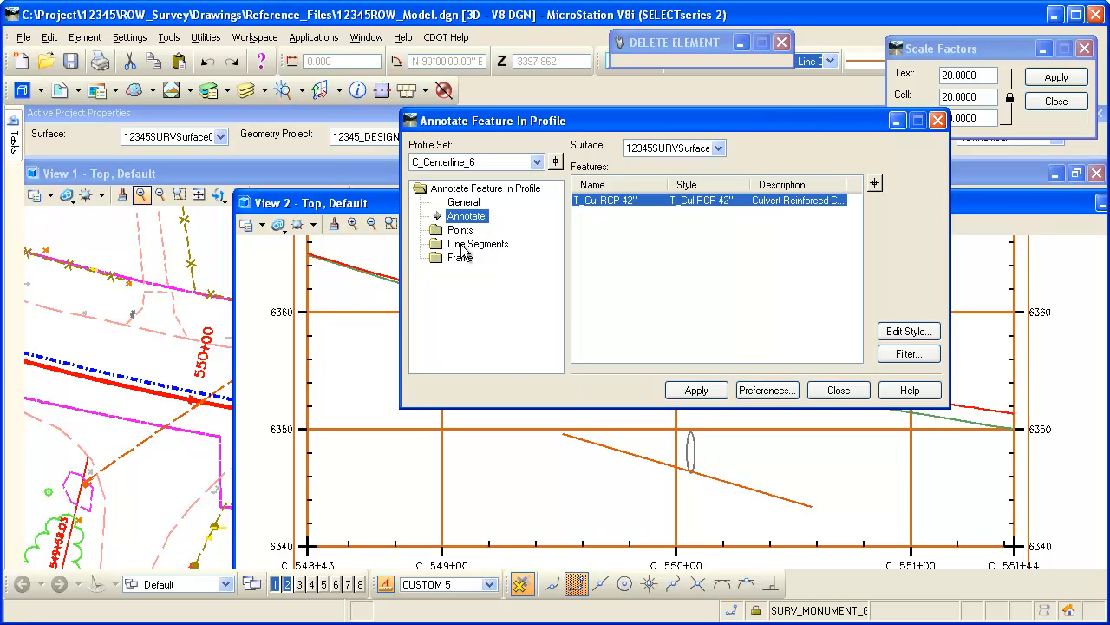
left_click(459, 229)
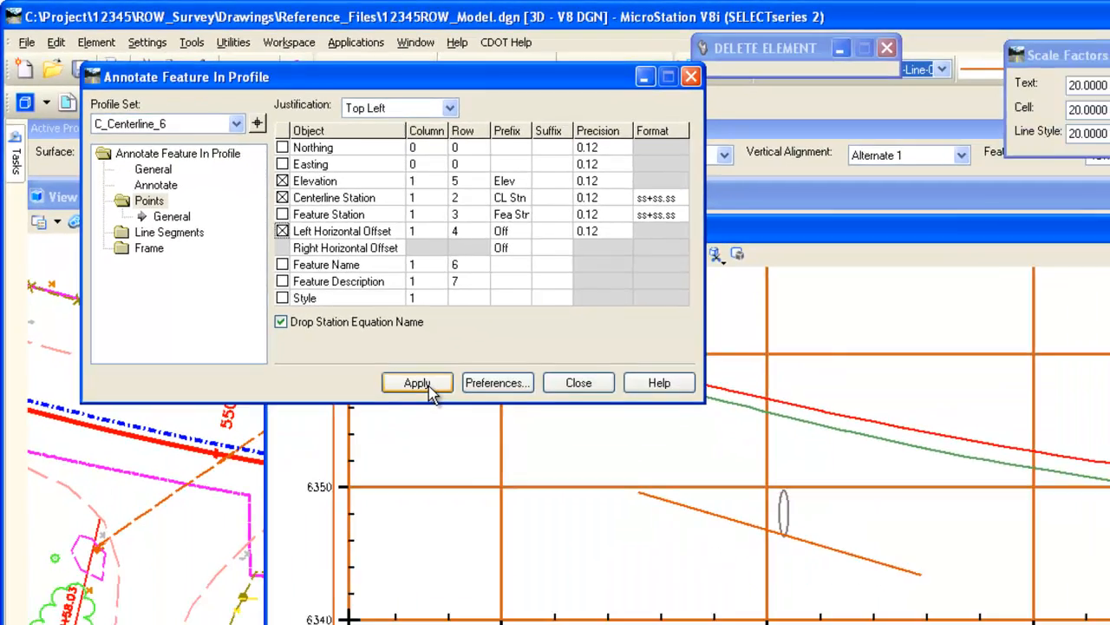
Apply station, offset and elevation labels to the culvert points, then show line segment options
left_click(416, 384)
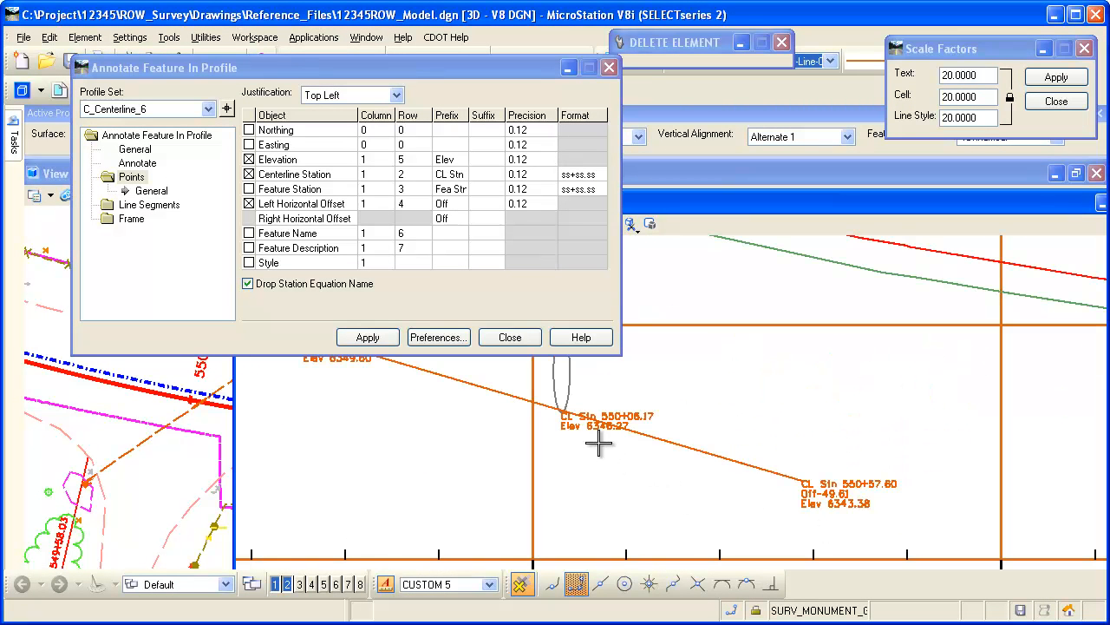
mouse_move(383, 403)
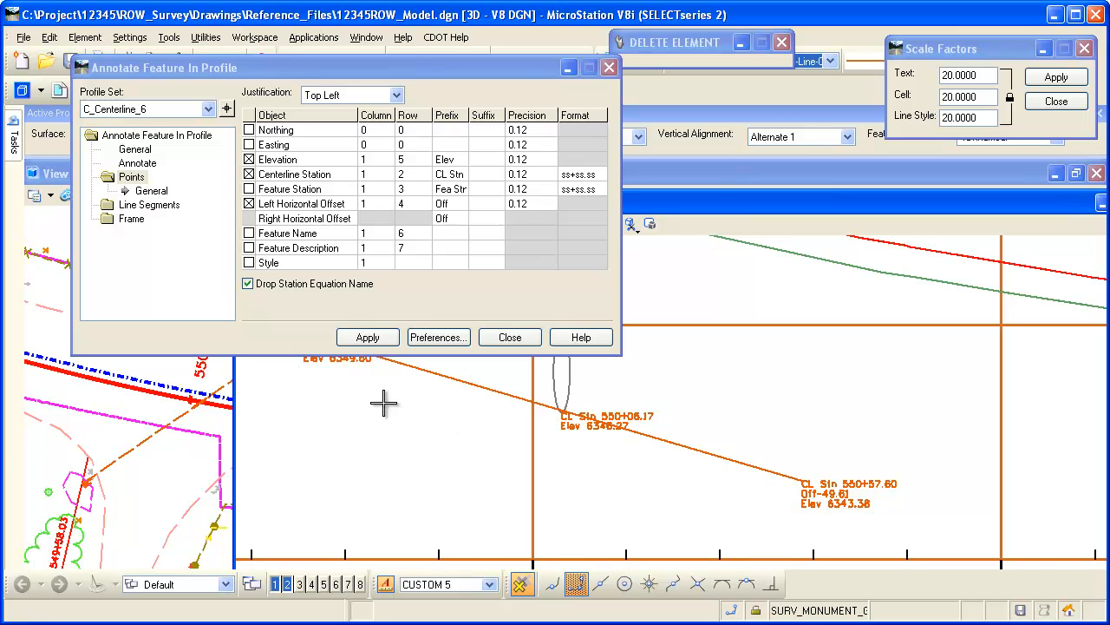
mouse_move(148, 191)
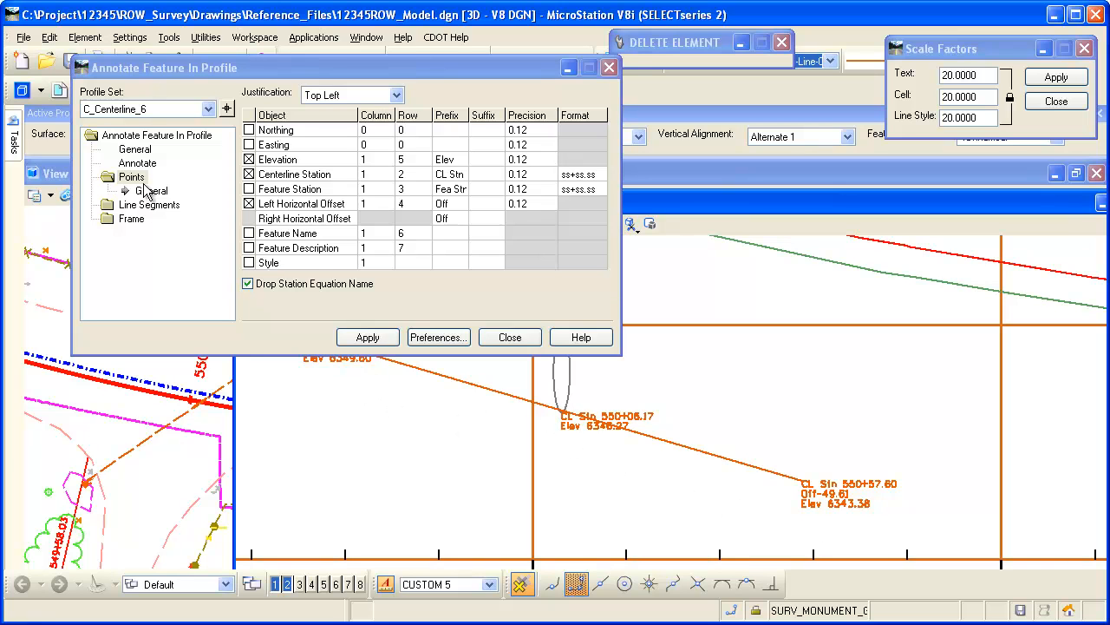
left_click(149, 189)
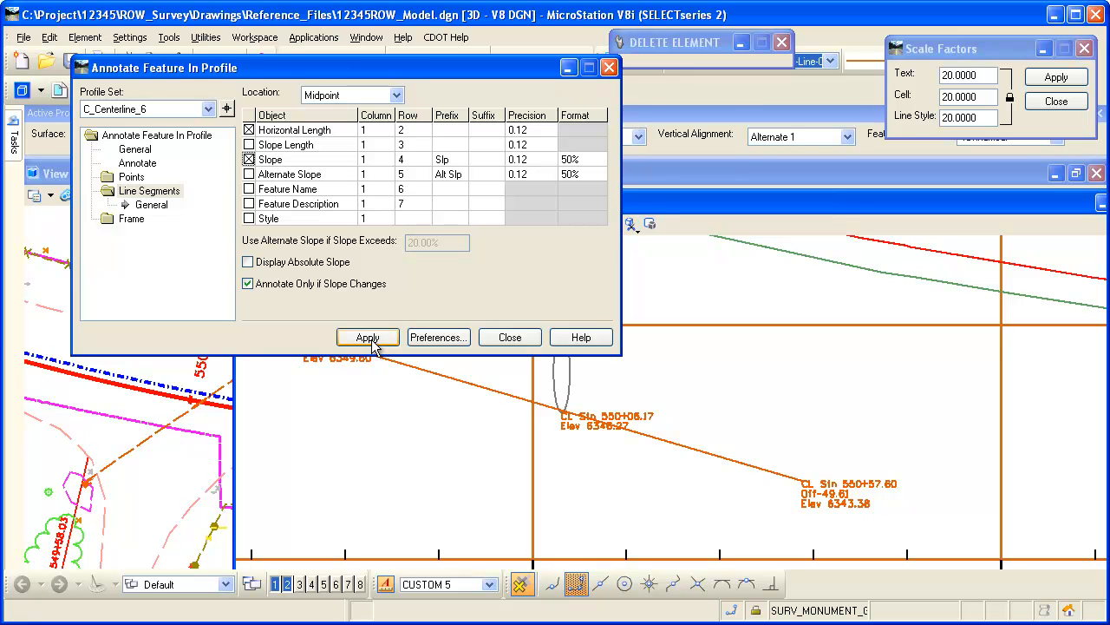
Label the culvert segment with length 152.28 and slope -4.08% and close the dialog
left_click(368, 337)
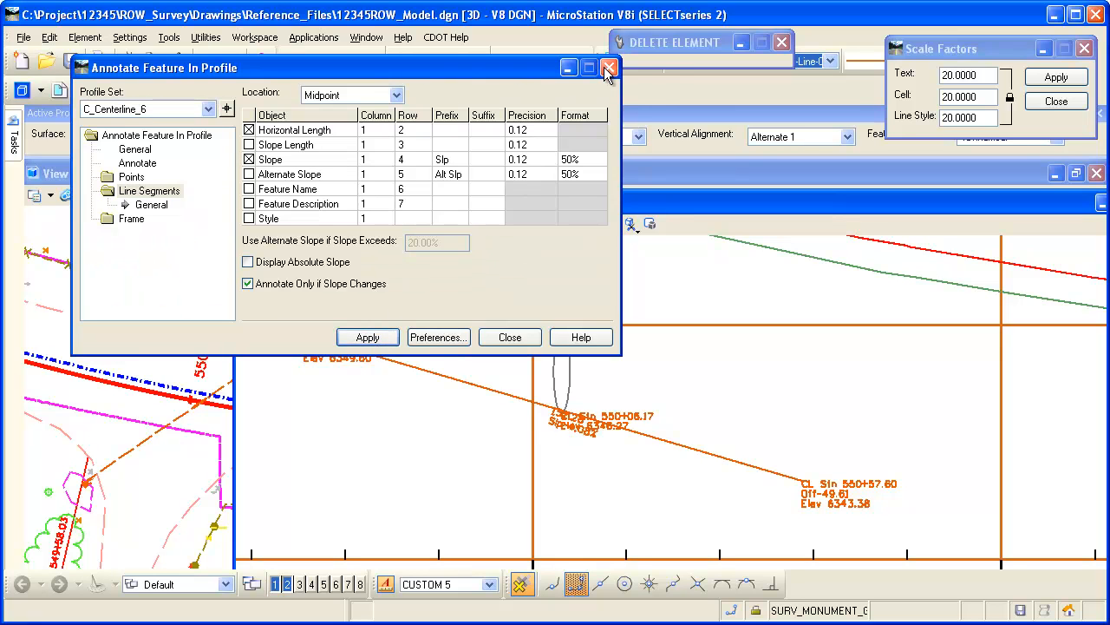
left_click(607, 67)
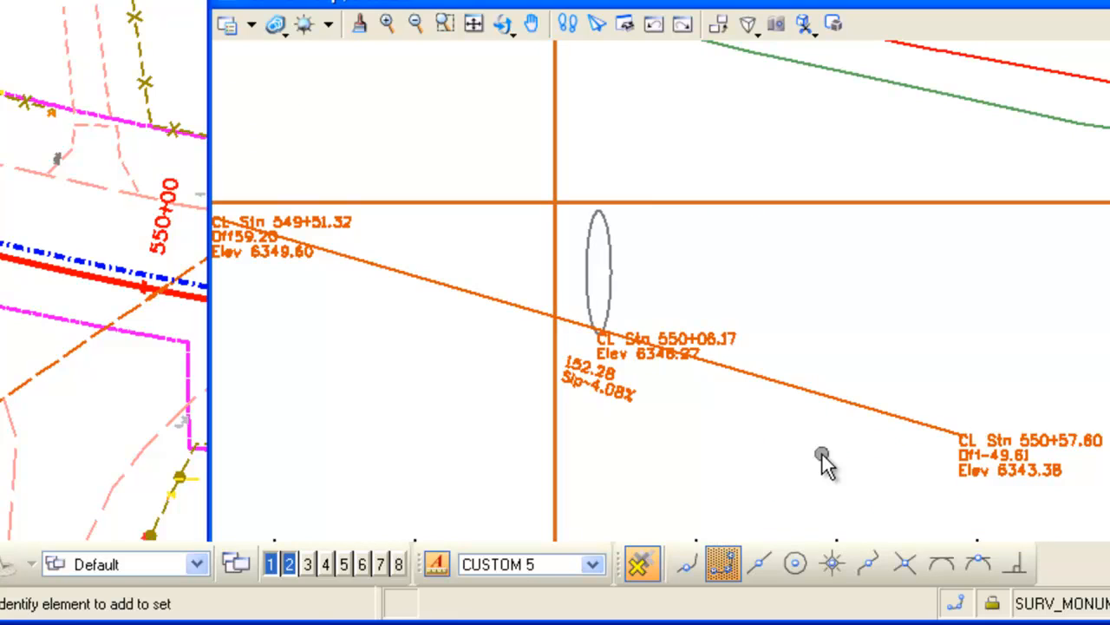
mouse_move(807, 437)
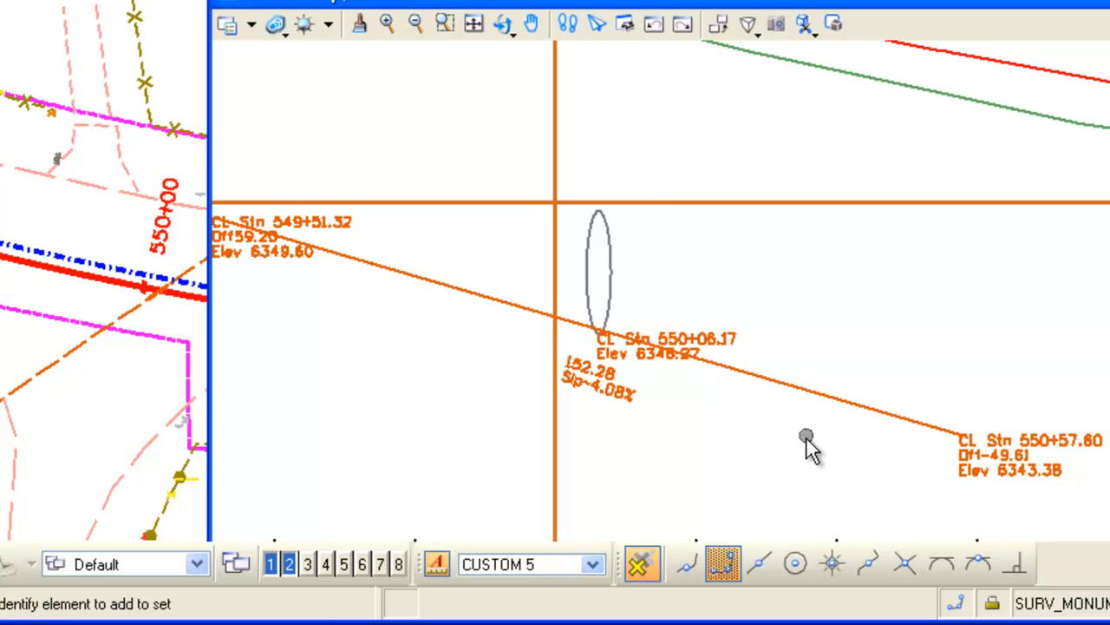